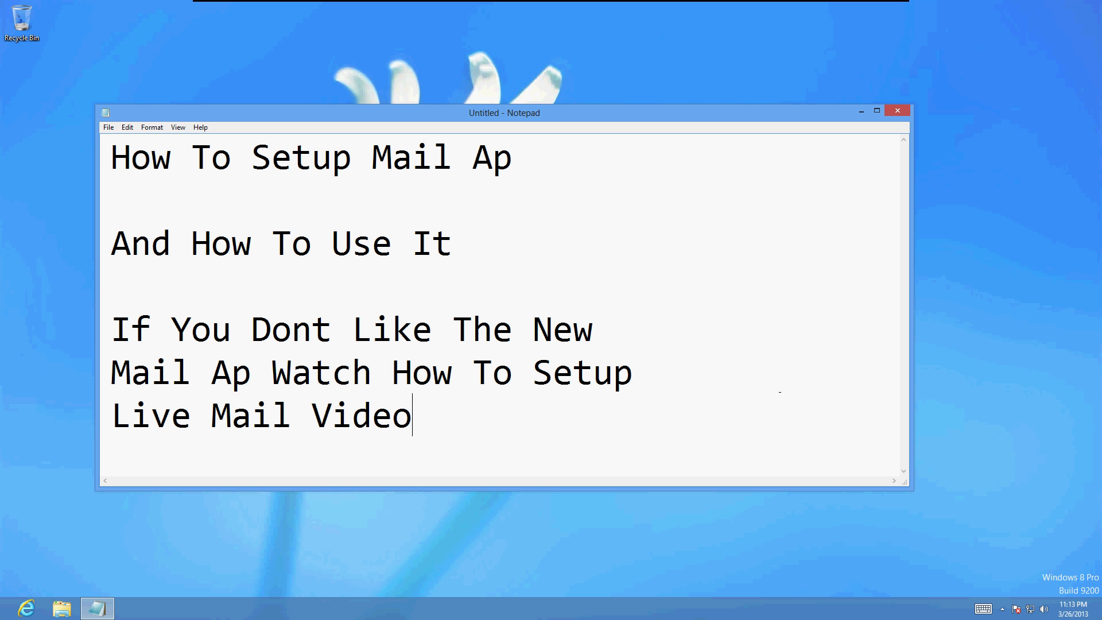
{"action": "mouse_move", "coordinate": [852, 115]}
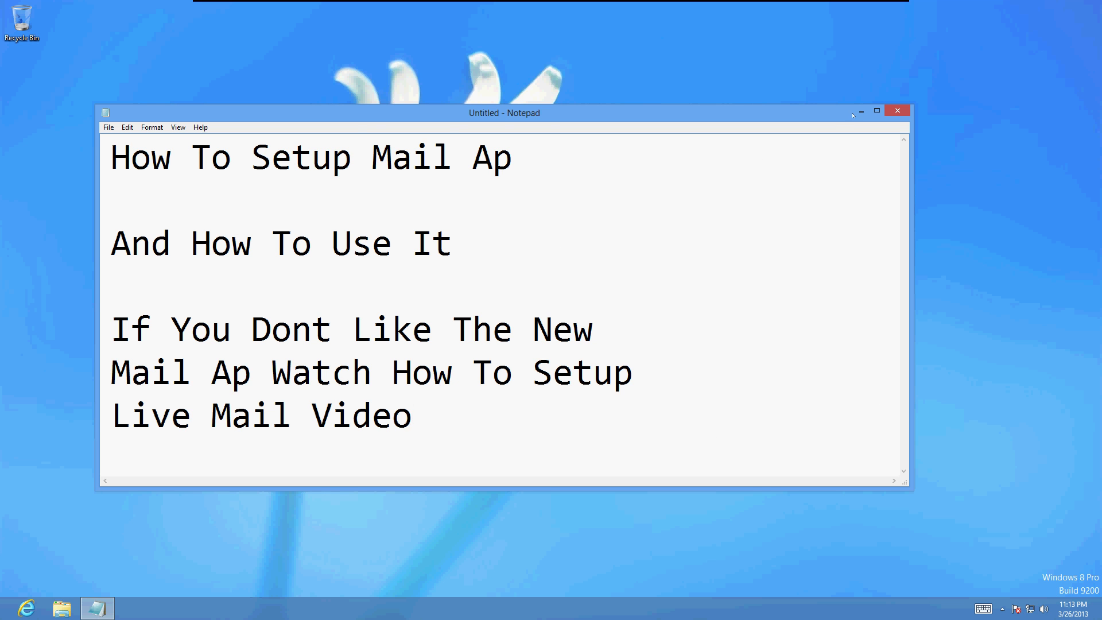
Switch from Notepad to Mail and delete the unsent draft, returning to the Hotmail inbox
{"action": "key", "text": "Super"}
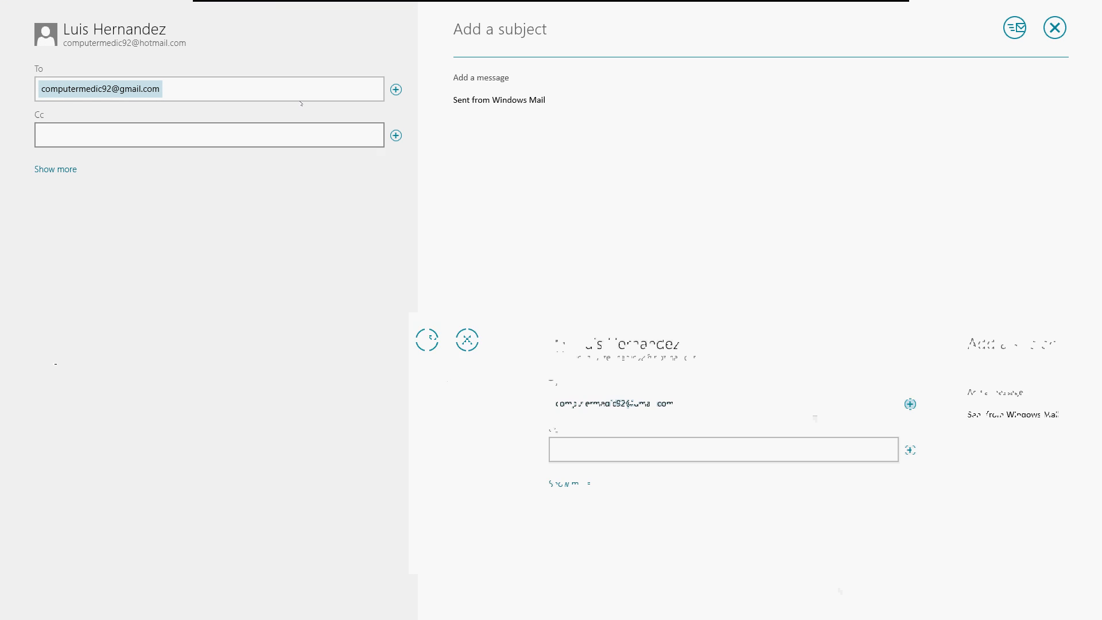
{"action": "left_click", "coordinate": [1053, 27]}
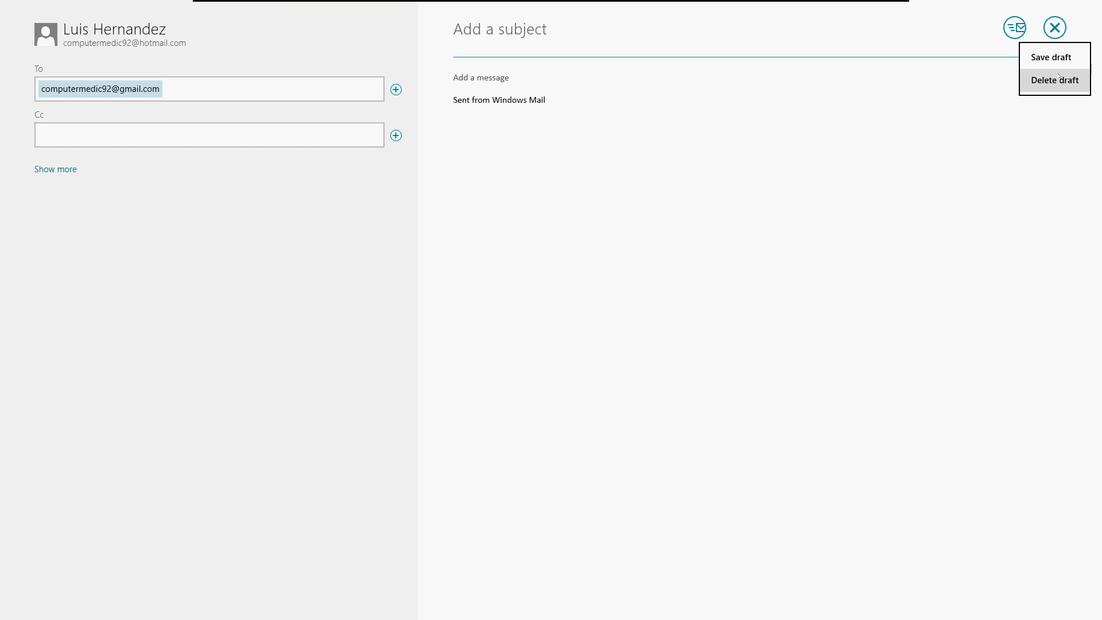
{"action": "left_click", "coordinate": [1054, 80]}
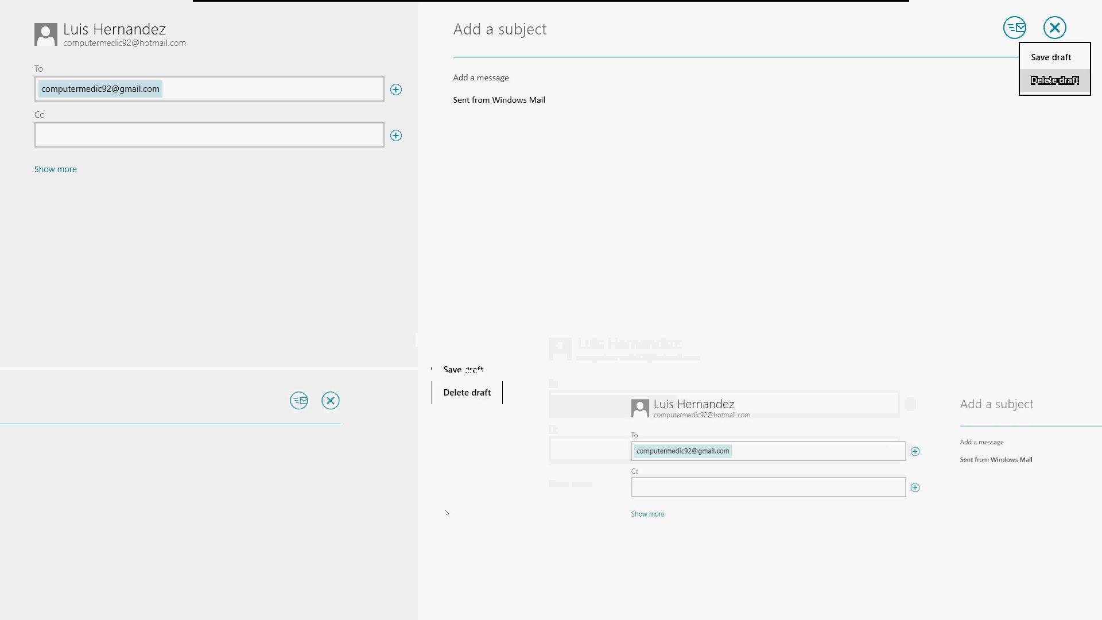
{"action": "left_click", "coordinate": [1053, 79]}
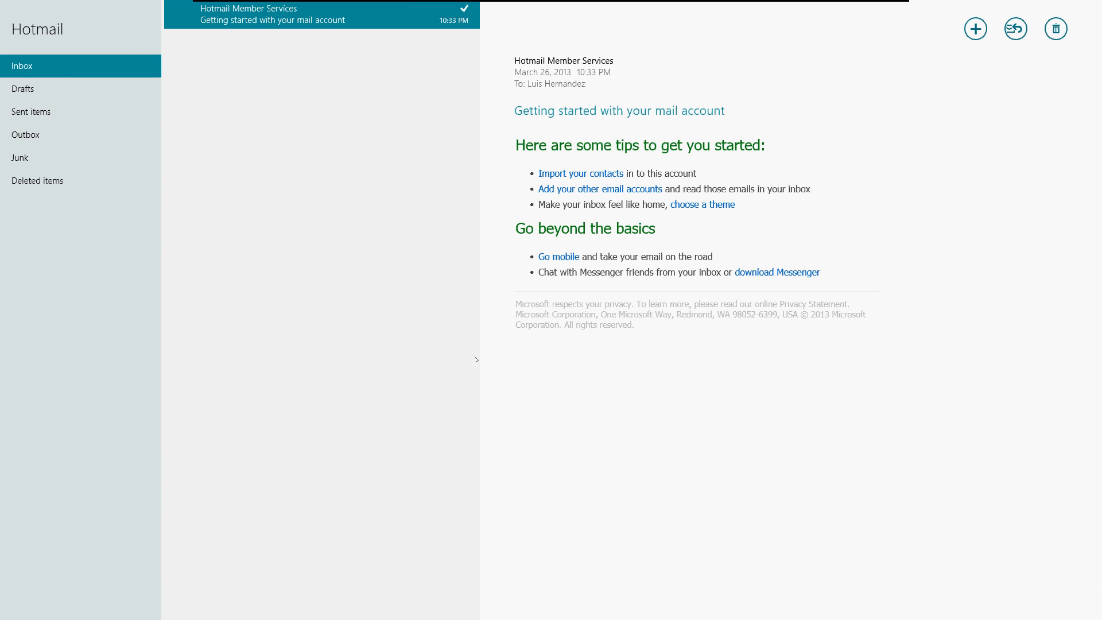
{"action": "mouse_move", "coordinate": [546, 301]}
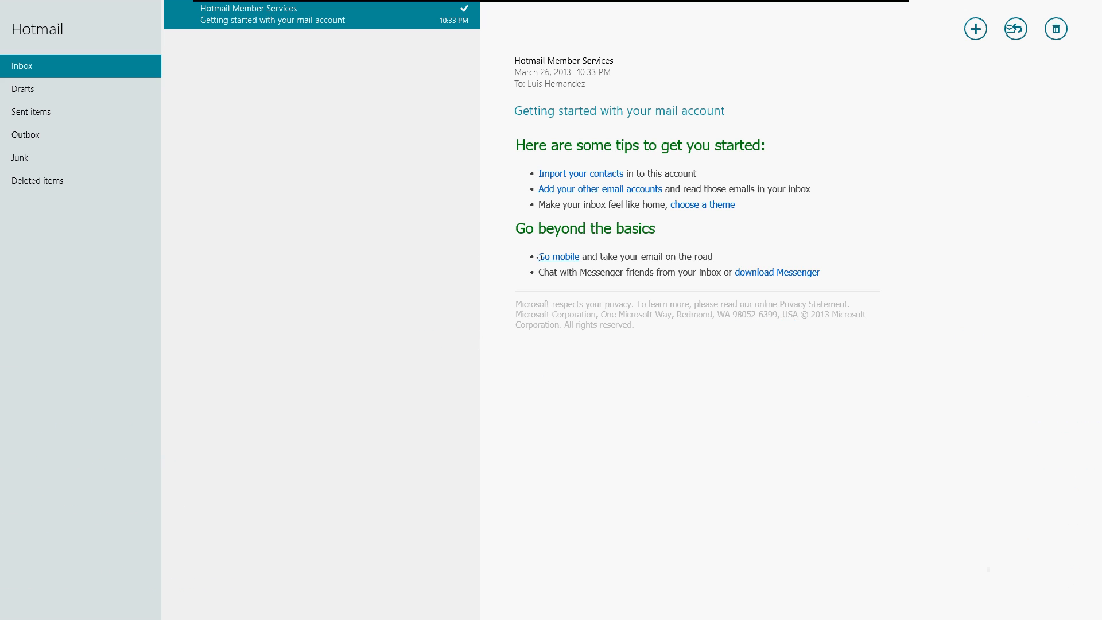
{"action": "mouse_move", "coordinate": [469, 313]}
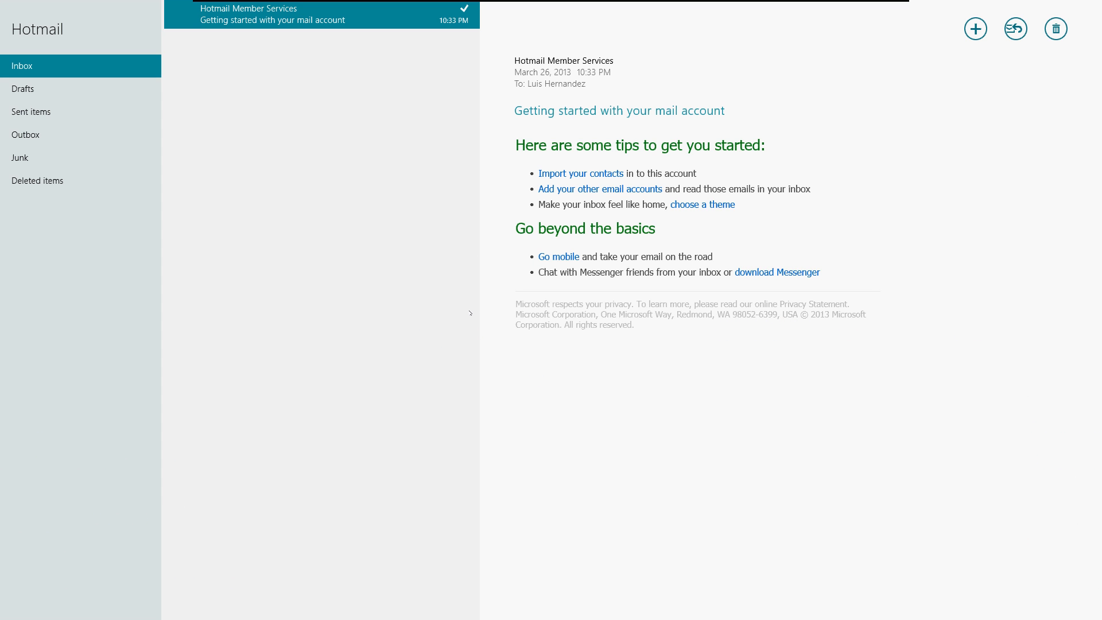
{"action": "mouse_move", "coordinate": [455, 327]}
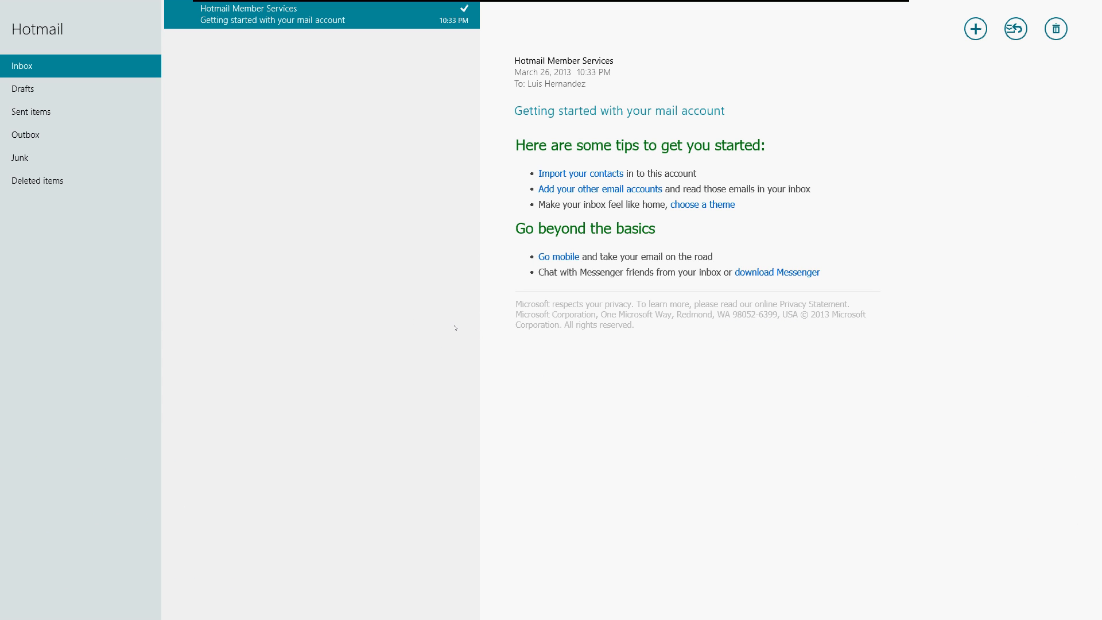
{"action": "mouse_move", "coordinate": [505, 326]}
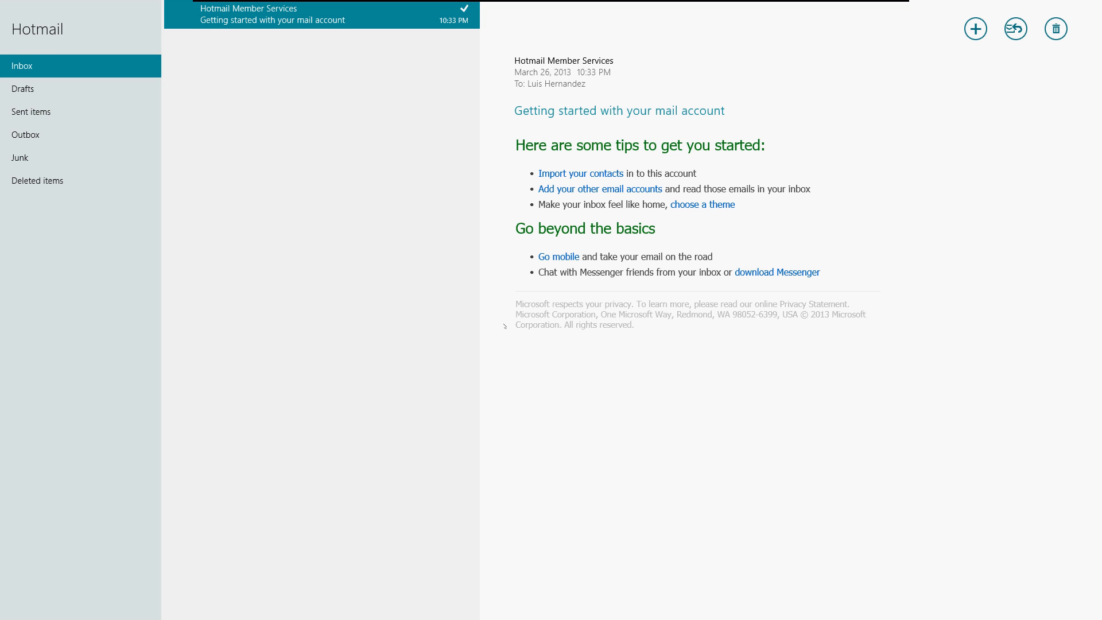
{"action": "mouse_move", "coordinate": [297, 223]}
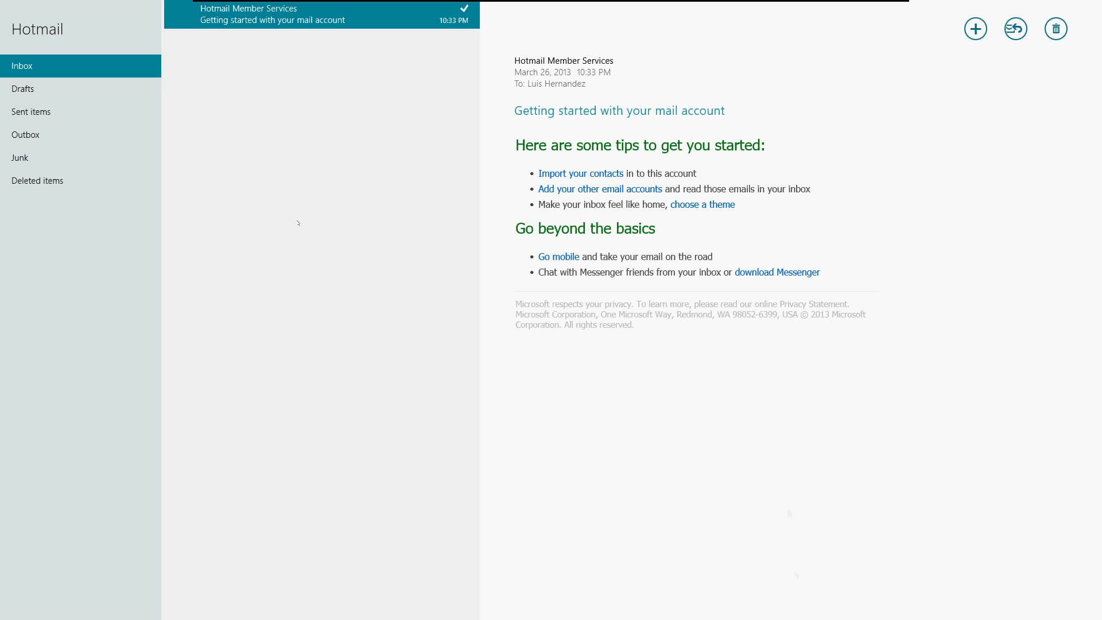
{"action": "mouse_move", "coordinate": [427, 347]}
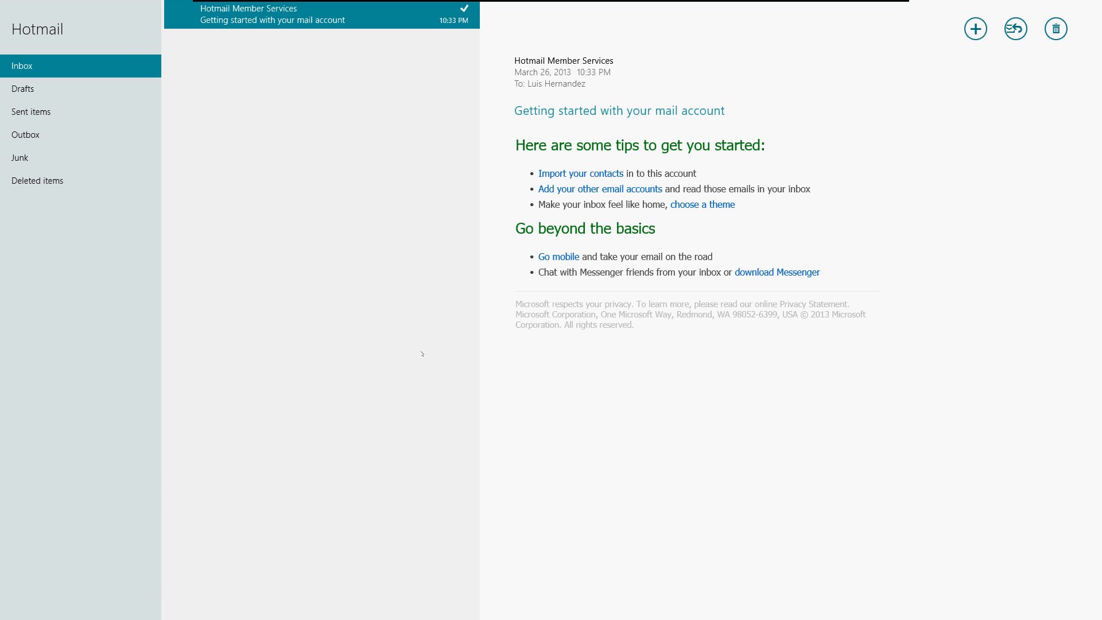
{"action": "mouse_move", "coordinate": [426, 356]}
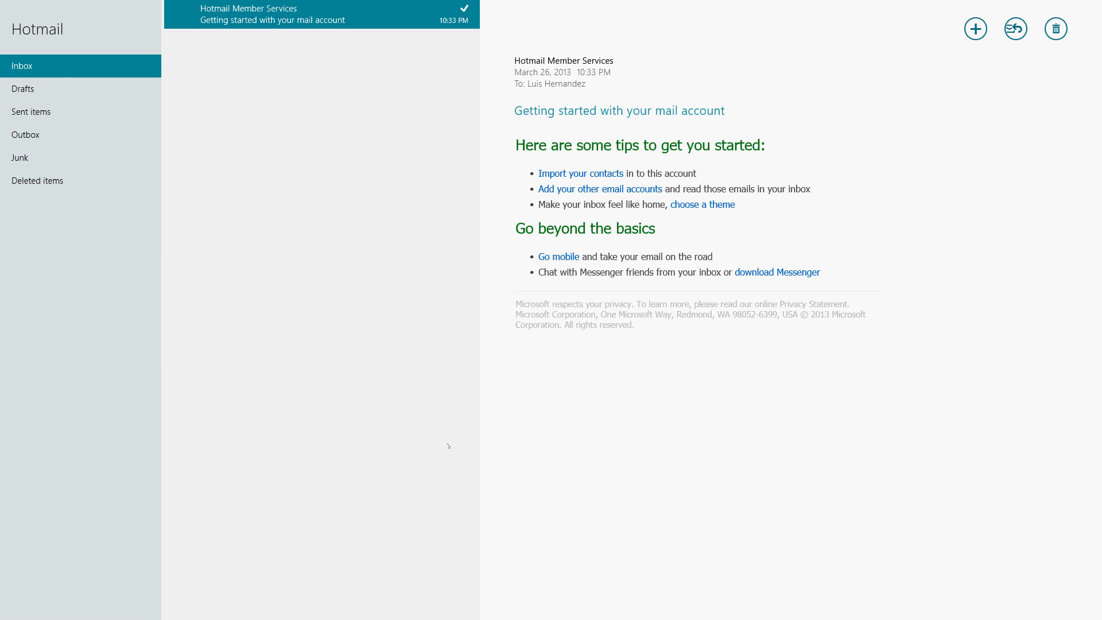
{"action": "mouse_move", "coordinate": [447, 444]}
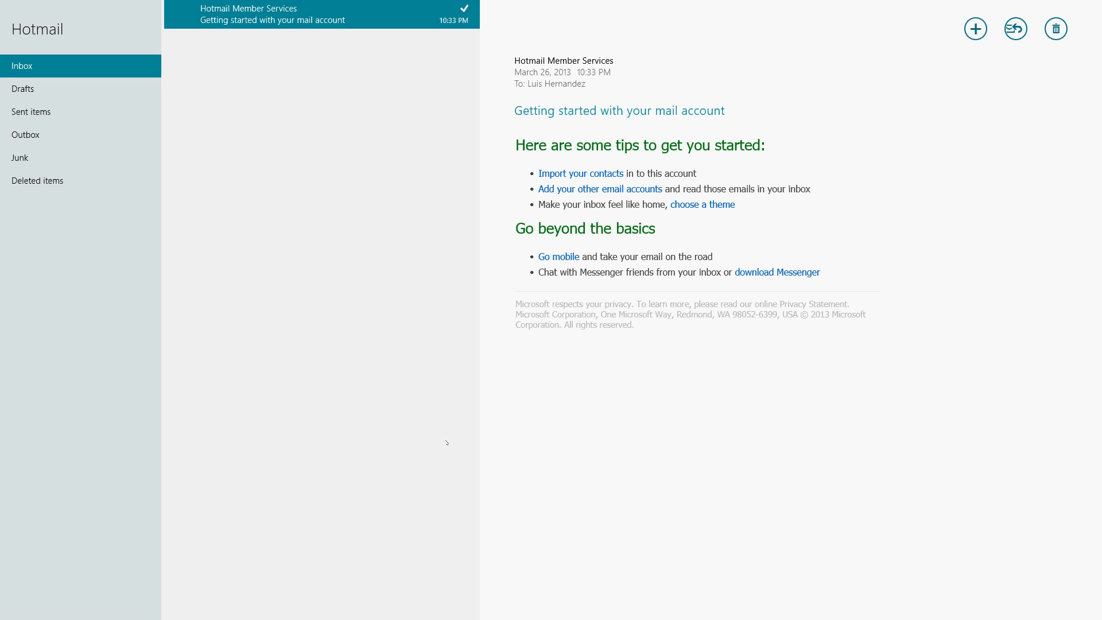
{"action": "mouse_move", "coordinate": [451, 441]}
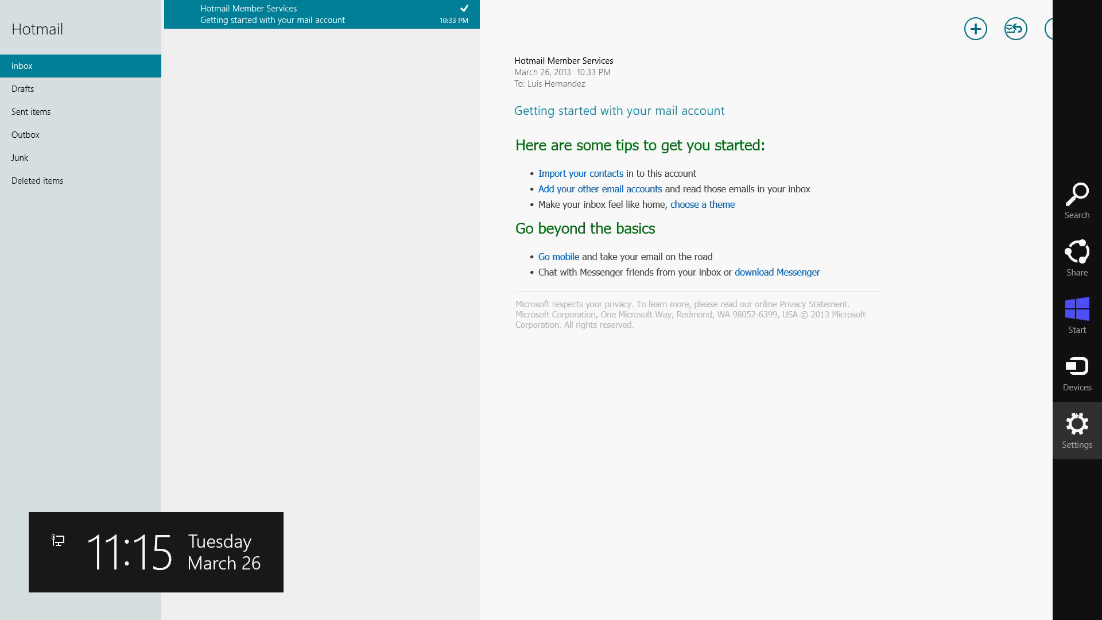
From Settings > Accounts, add an account and choose Google as the type
{"action": "left_click", "coordinate": [1076, 430]}
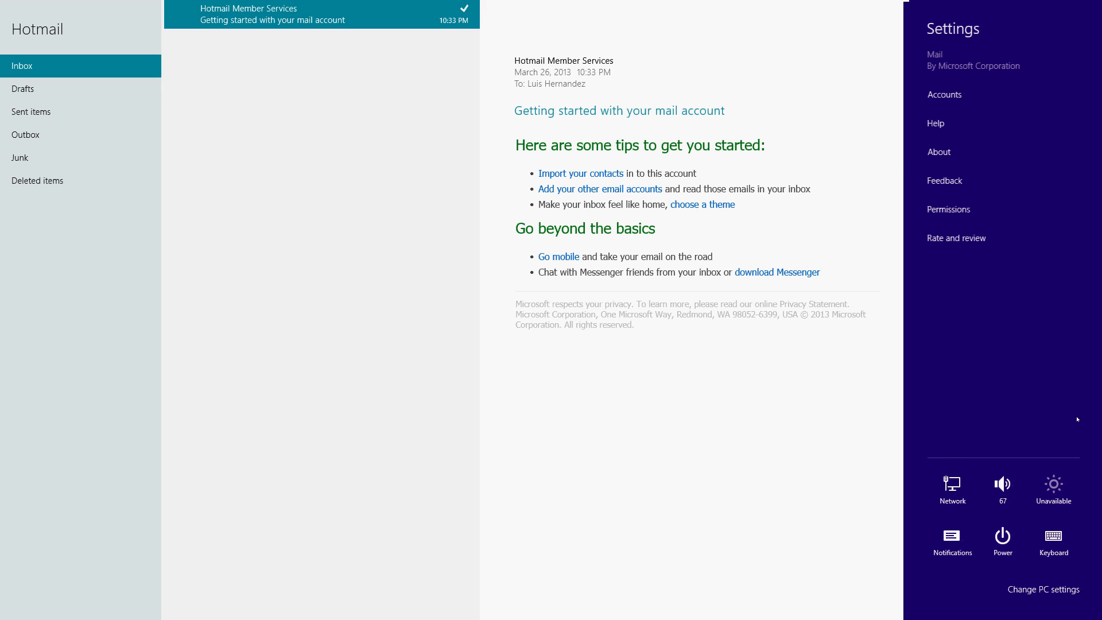
{"action": "mouse_move", "coordinate": [944, 94]}
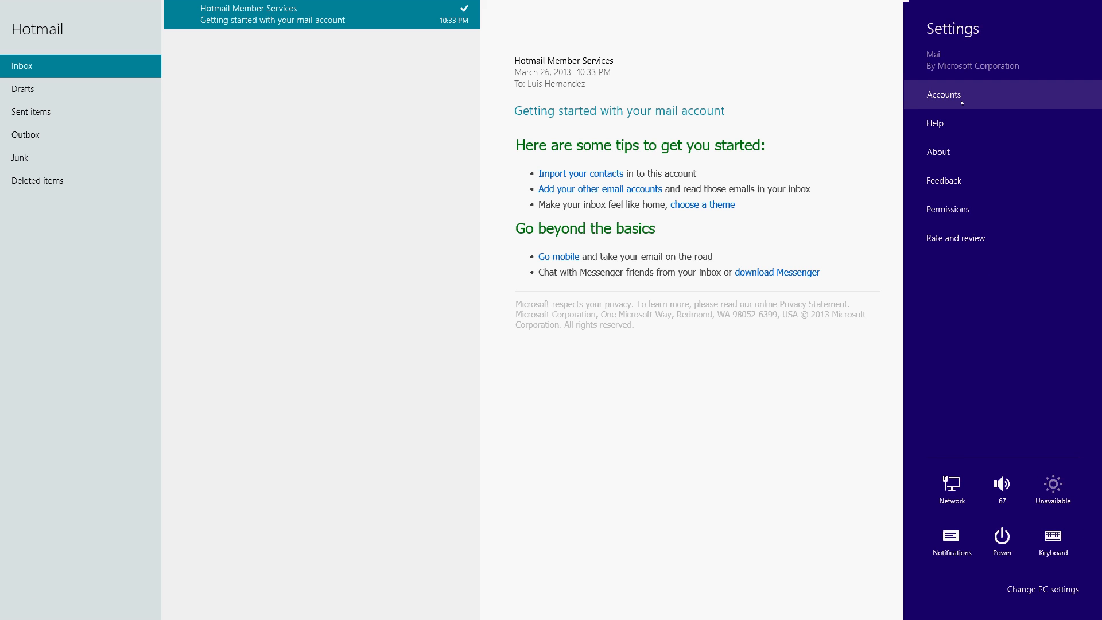
{"action": "left_click", "coordinate": [943, 94]}
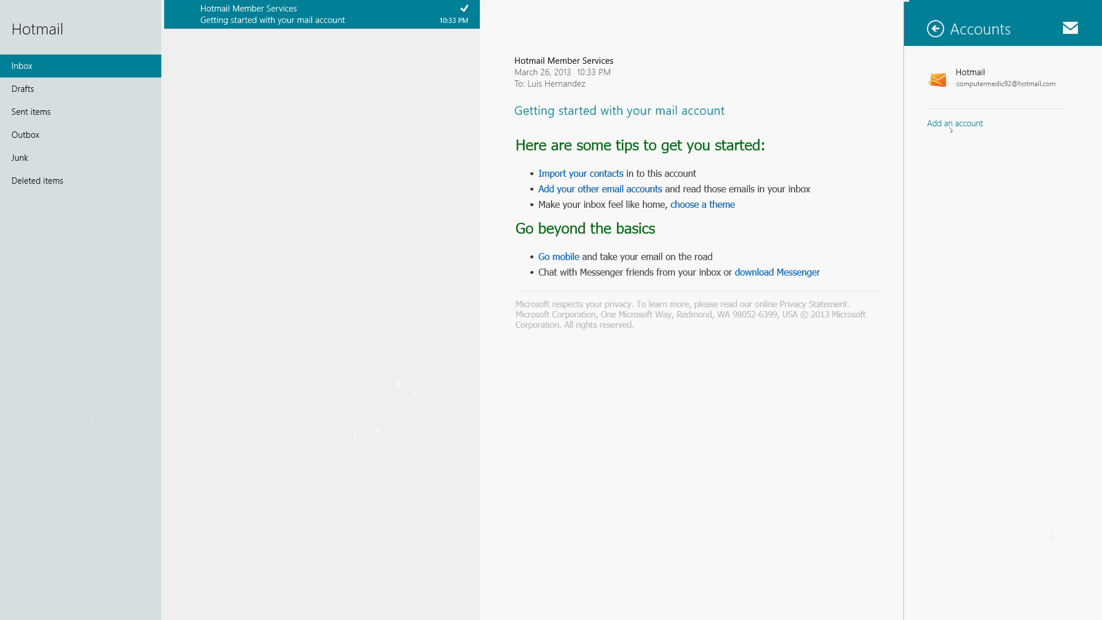
{"action": "left_click", "coordinate": [954, 123]}
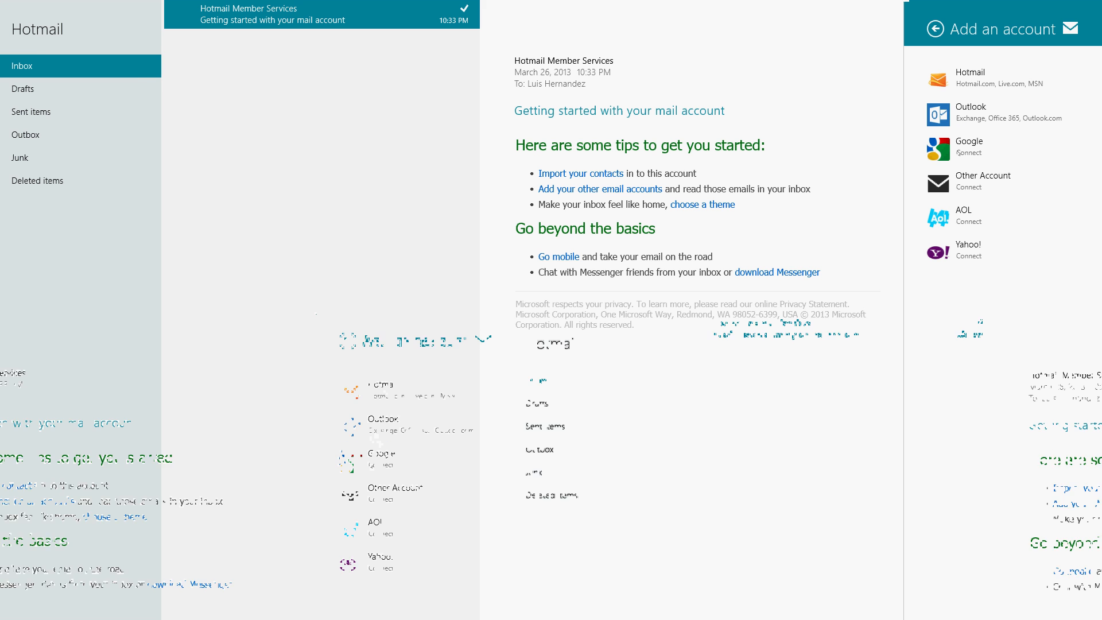
{"action": "left_click", "coordinate": [969, 148]}
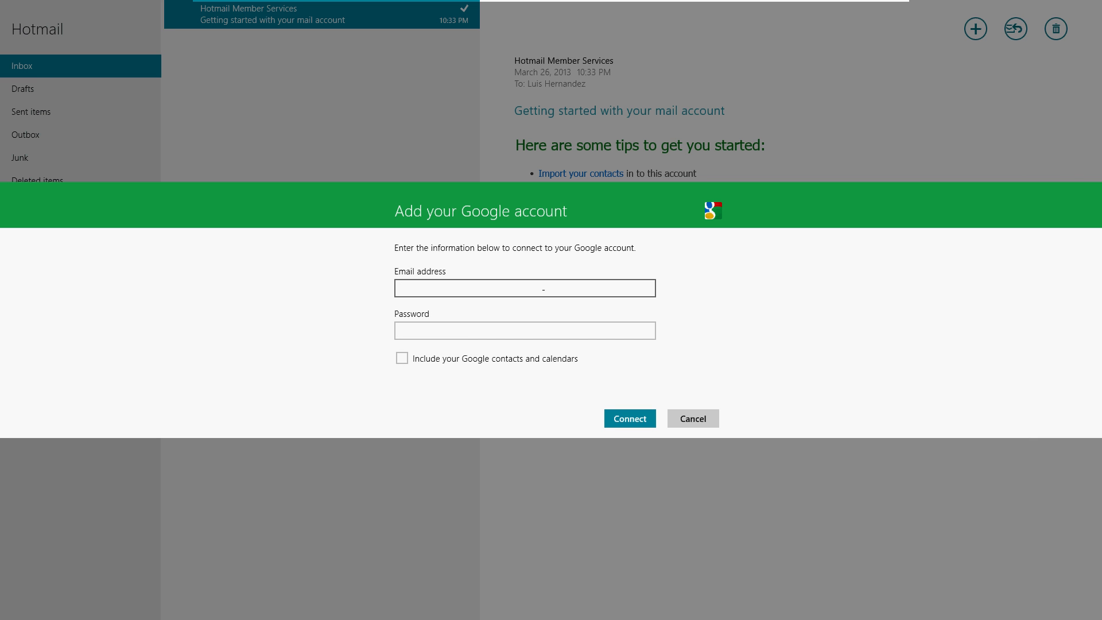
{"action": "left_click", "coordinate": [524, 288]}
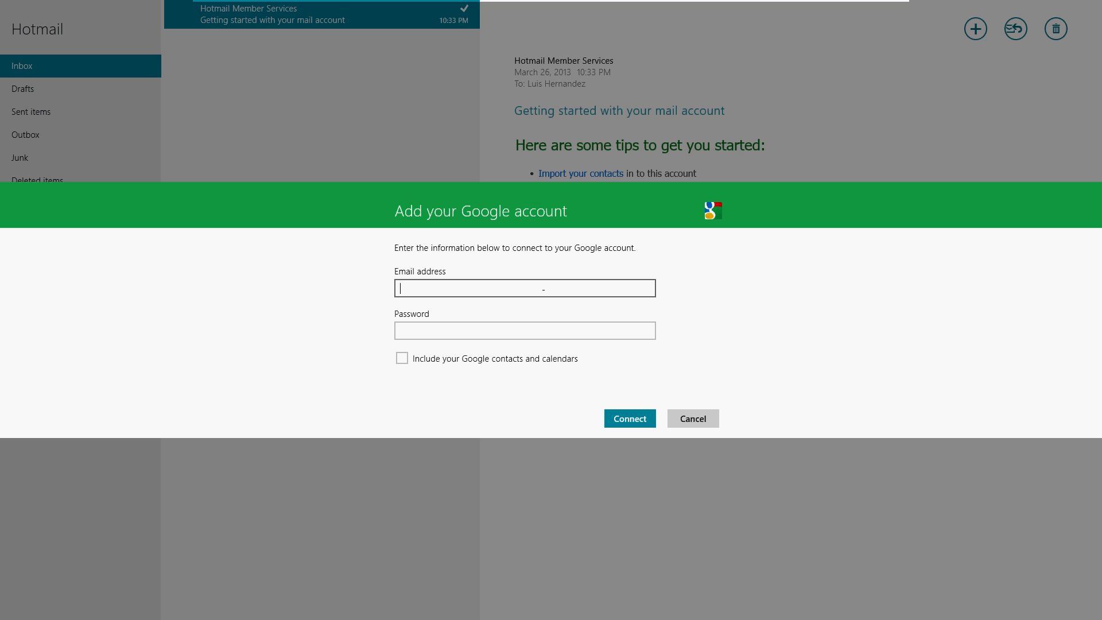
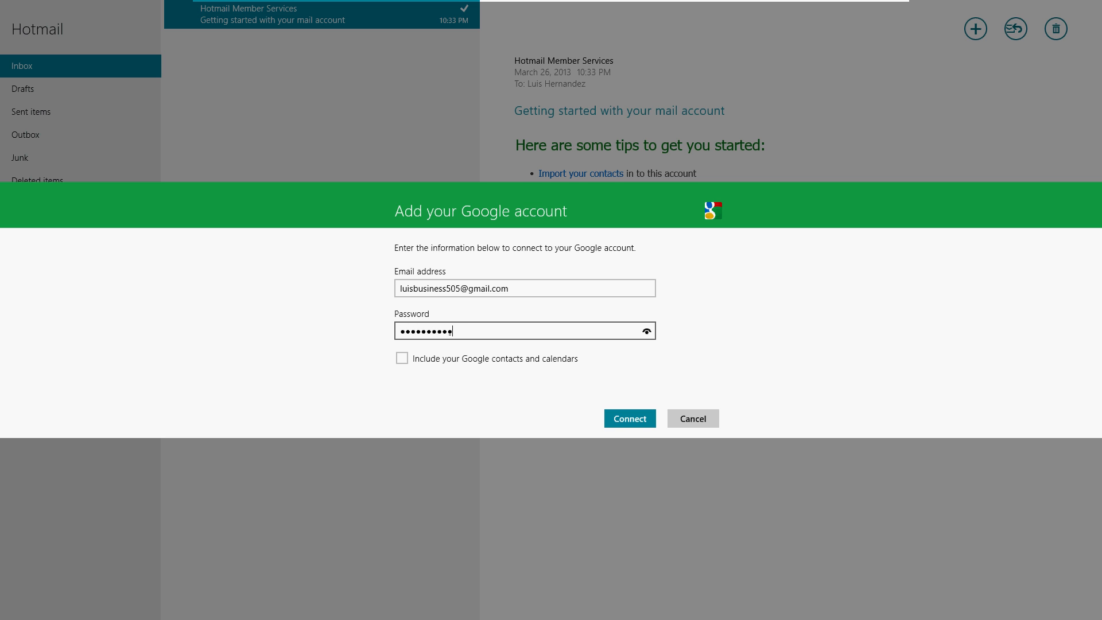
{"action": "type", "text": "••"}
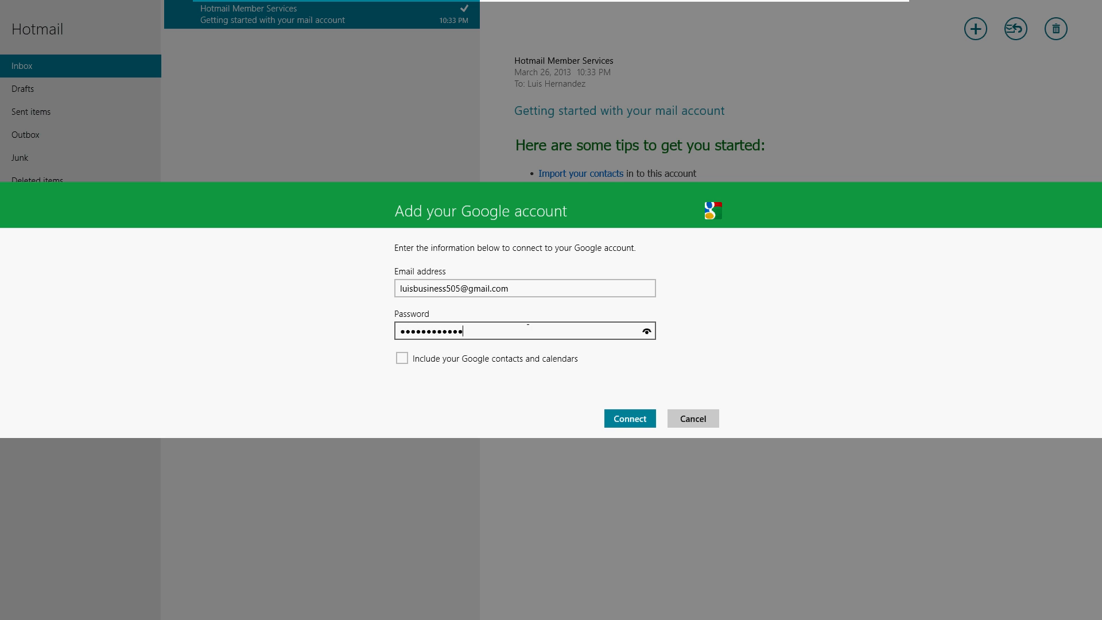
{"action": "left_click", "coordinate": [628, 418]}
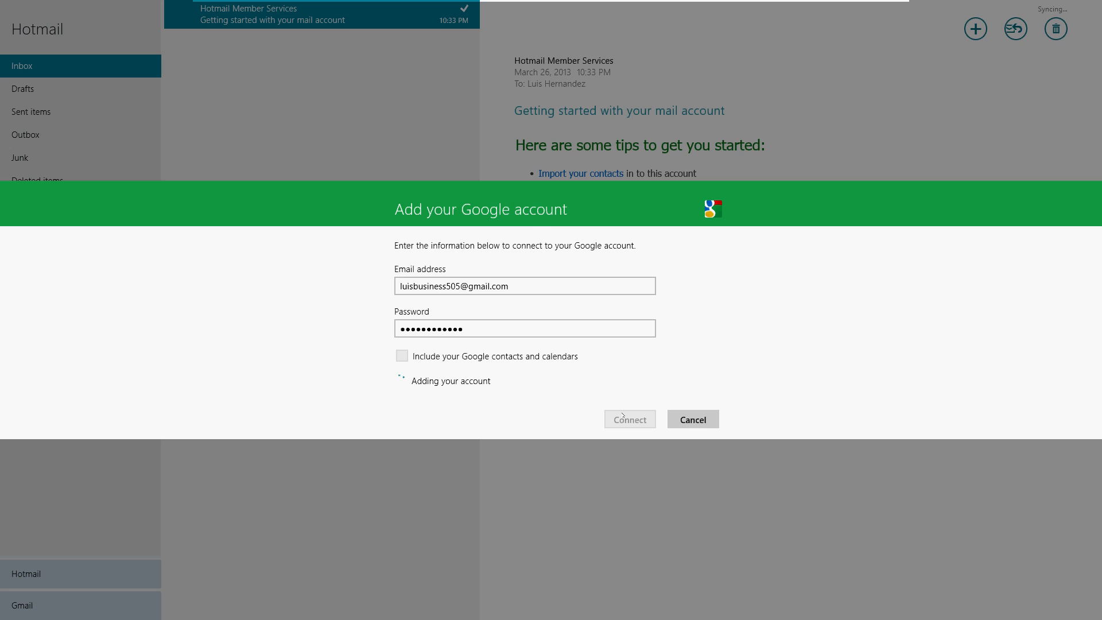
{"action": "left_click", "coordinate": [628, 419]}
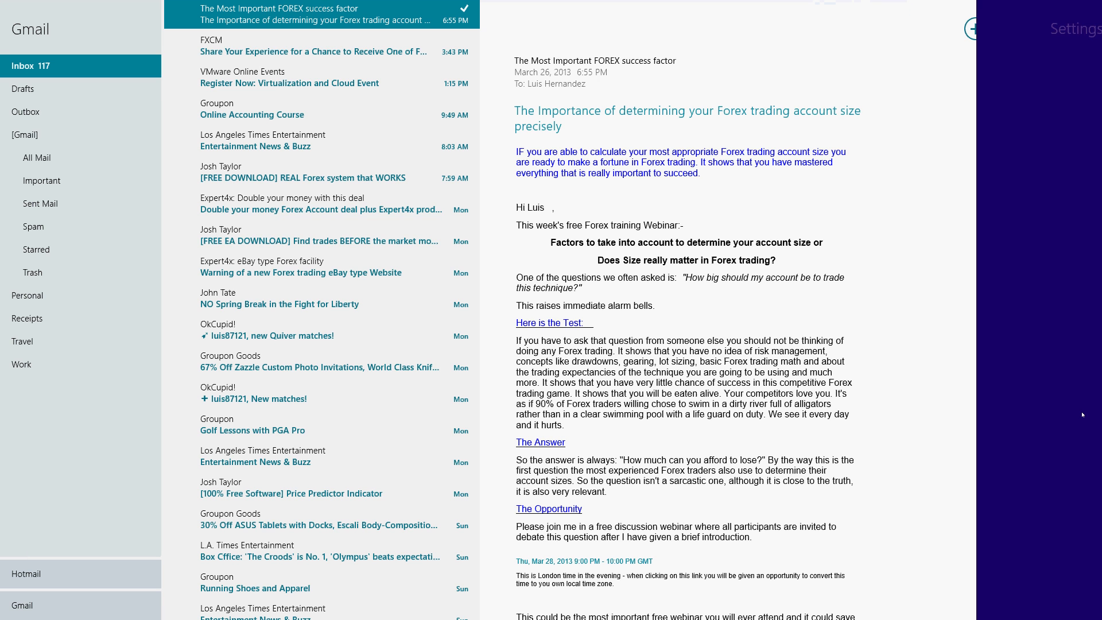
{"action": "left_click", "coordinate": [1072, 28]}
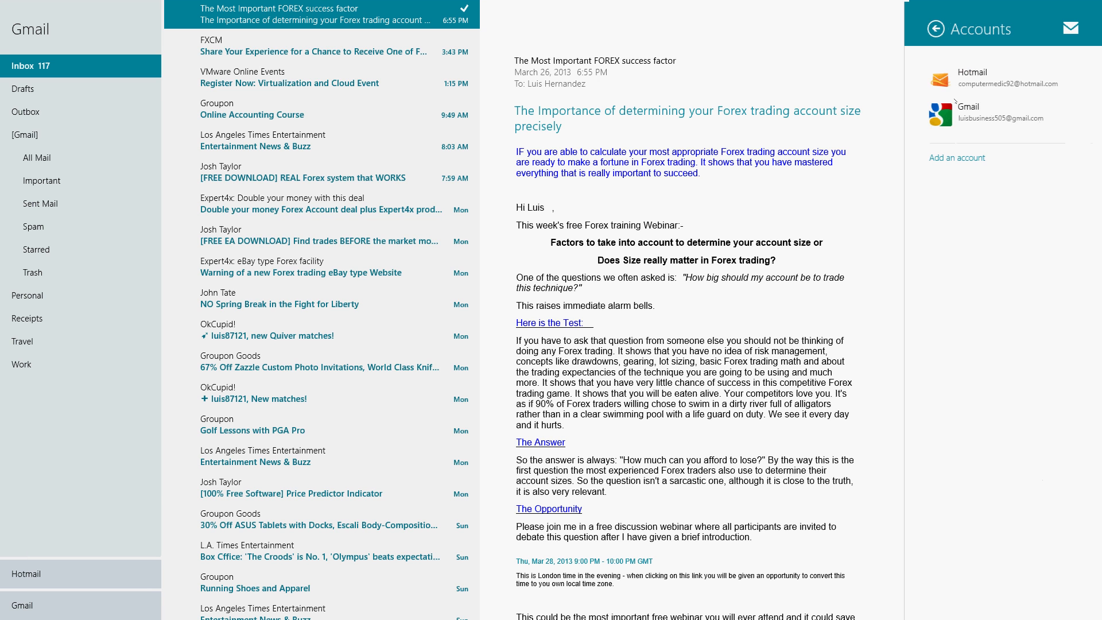
{"action": "left_click", "coordinate": [956, 157]}
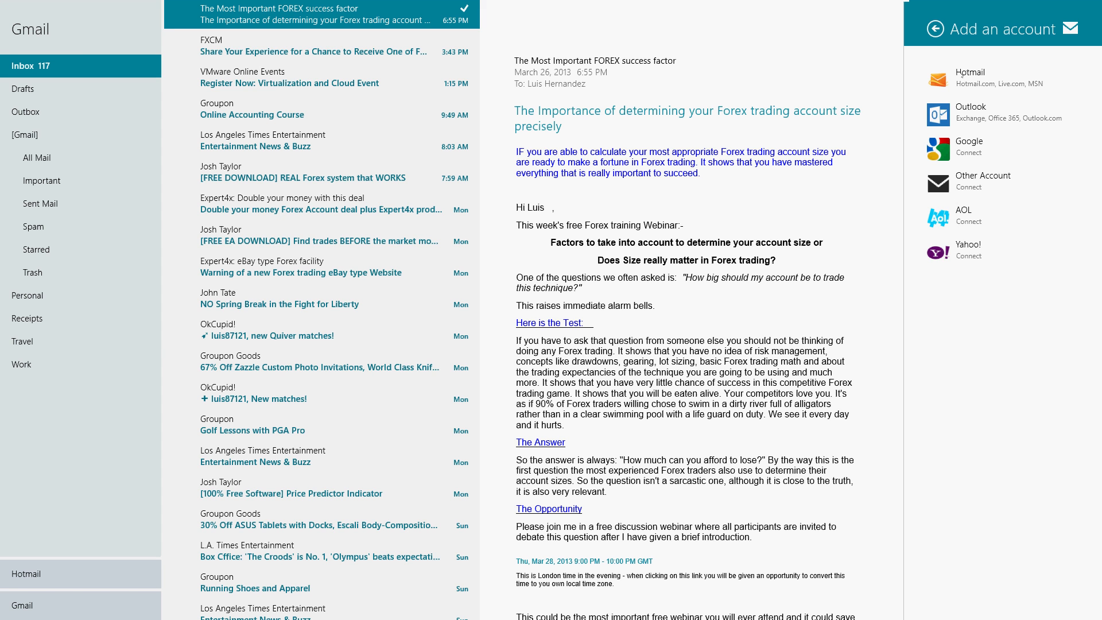
{"action": "mouse_move", "coordinate": [995, 191]}
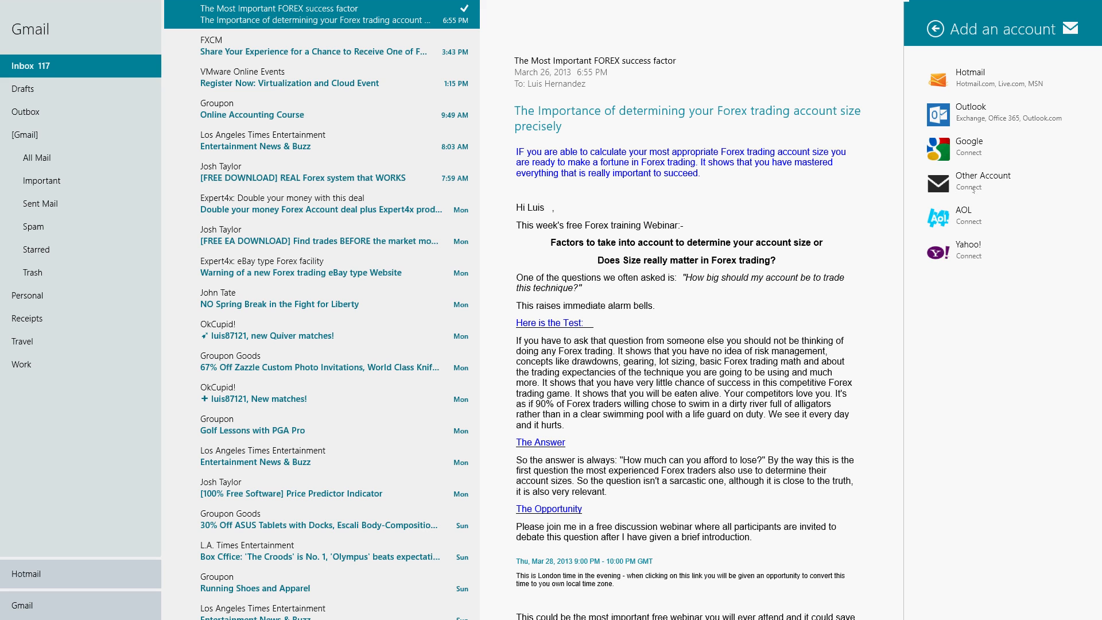
{"action": "mouse_move", "coordinate": [964, 187]}
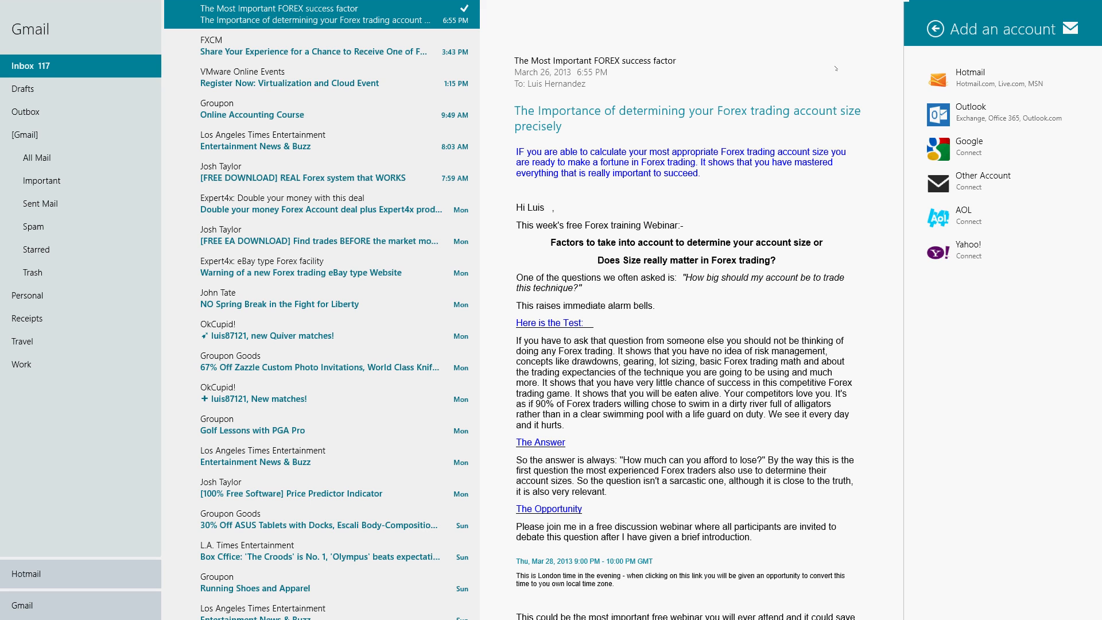
Close the add-an-account panel and read the VMware Online Events message
{"action": "left_click", "coordinate": [935, 29]}
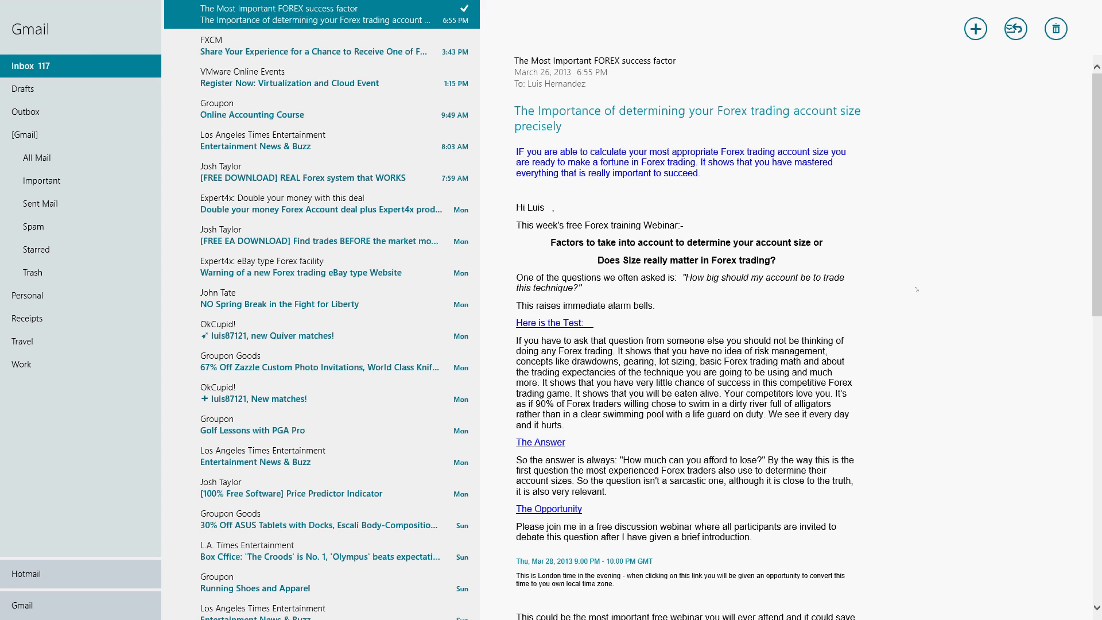
{"action": "mouse_move", "coordinate": [919, 287]}
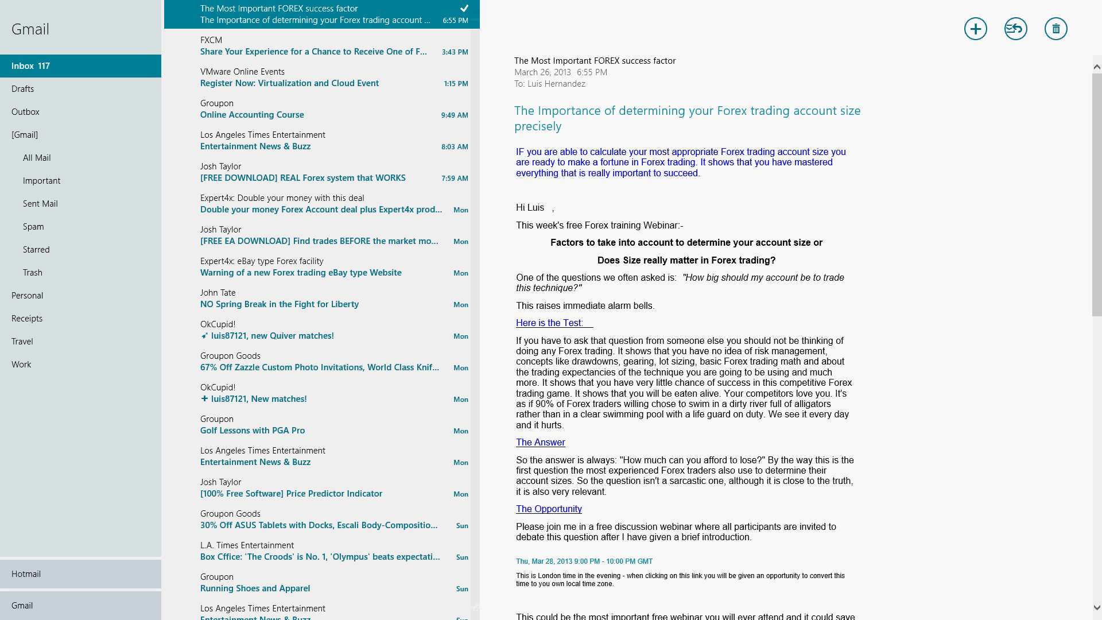
{"action": "mouse_move", "coordinate": [321, 77]}
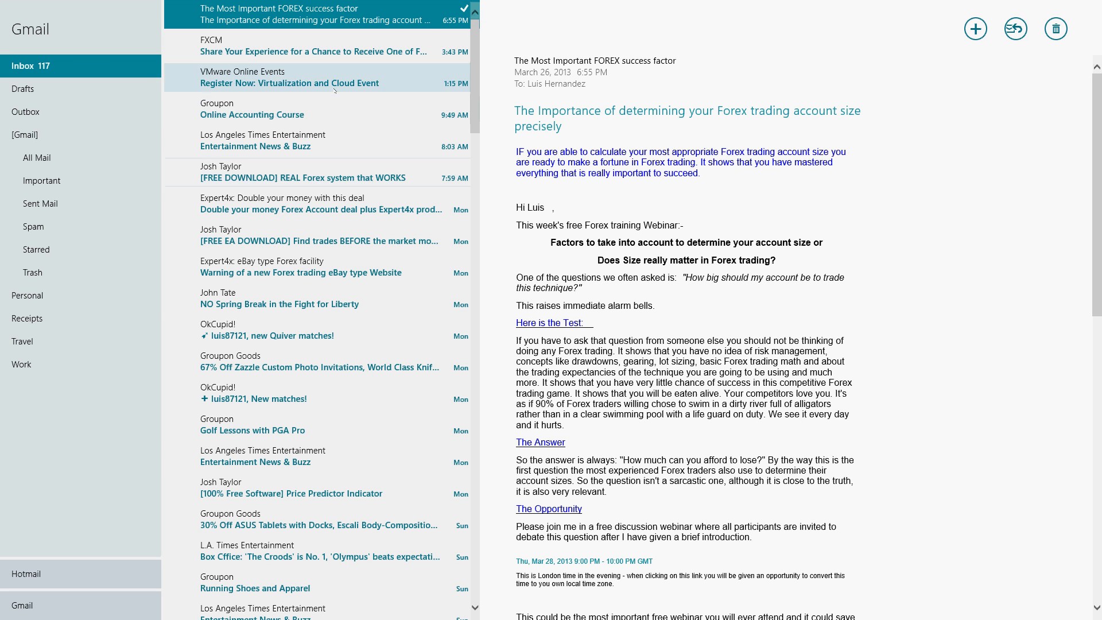
{"action": "left_click", "coordinate": [288, 77]}
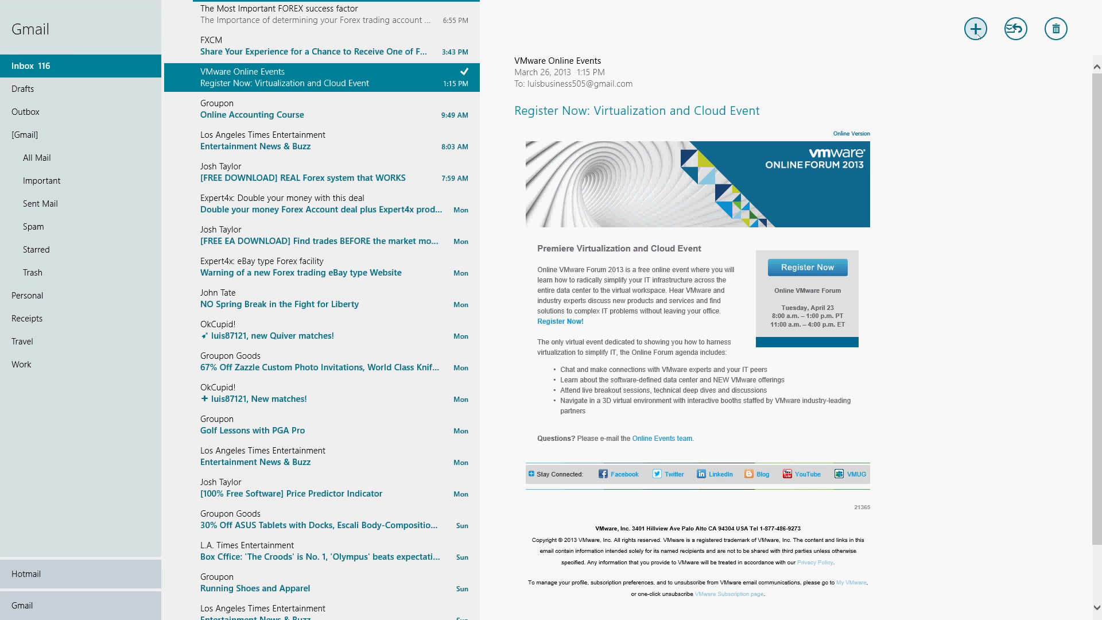
Compose a new email to the suggested own Gmail address with 'testettest' as body text
{"action": "left_click", "coordinate": [975, 28]}
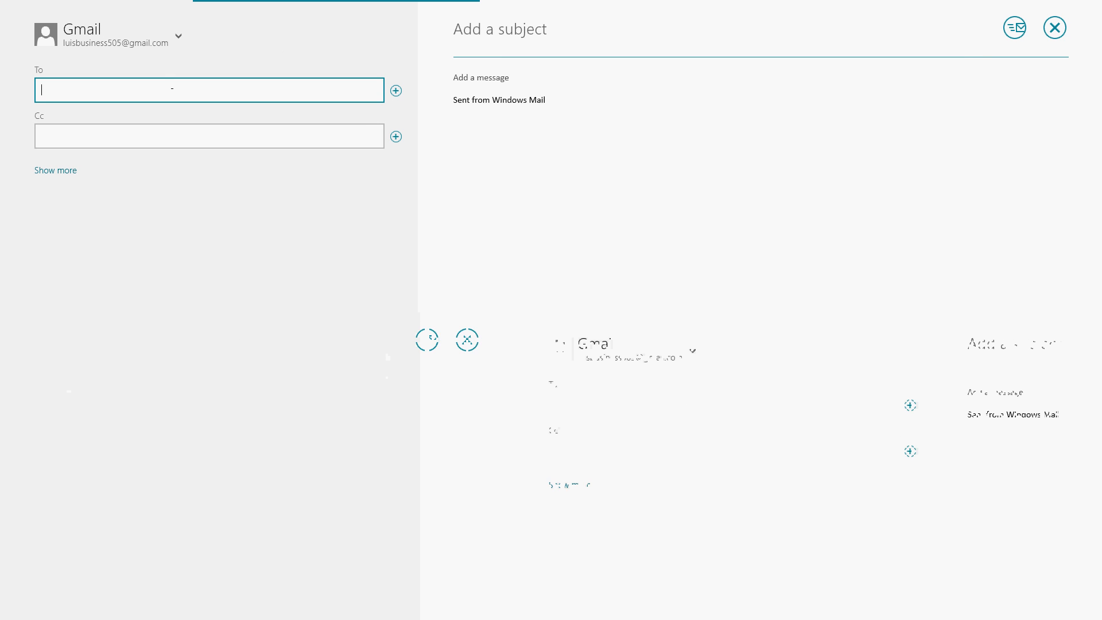
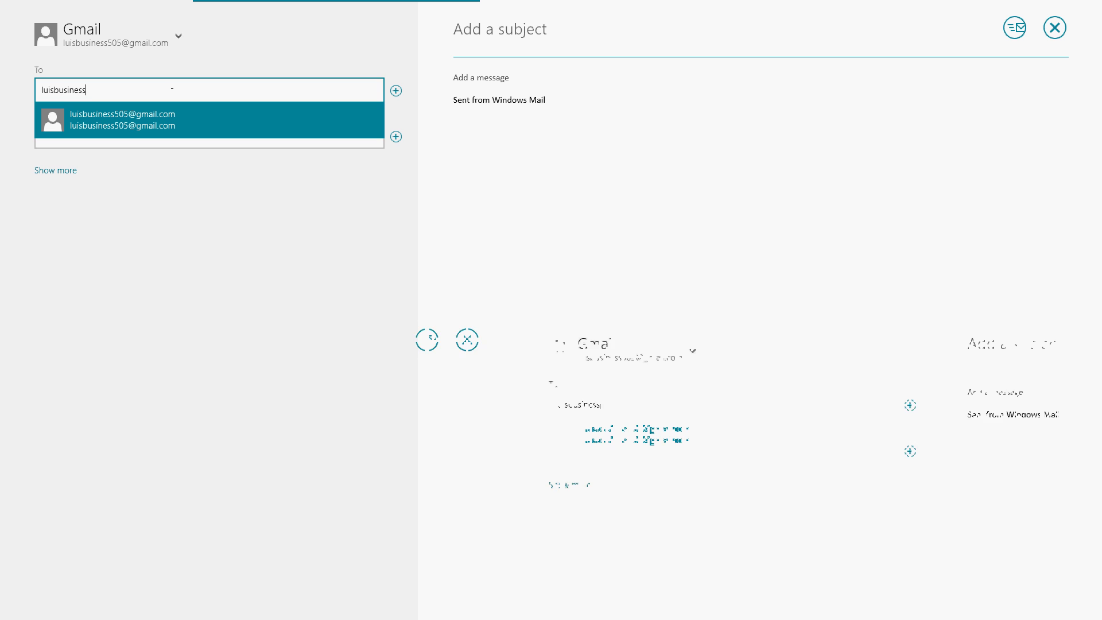
{"action": "left_click", "coordinate": [122, 120]}
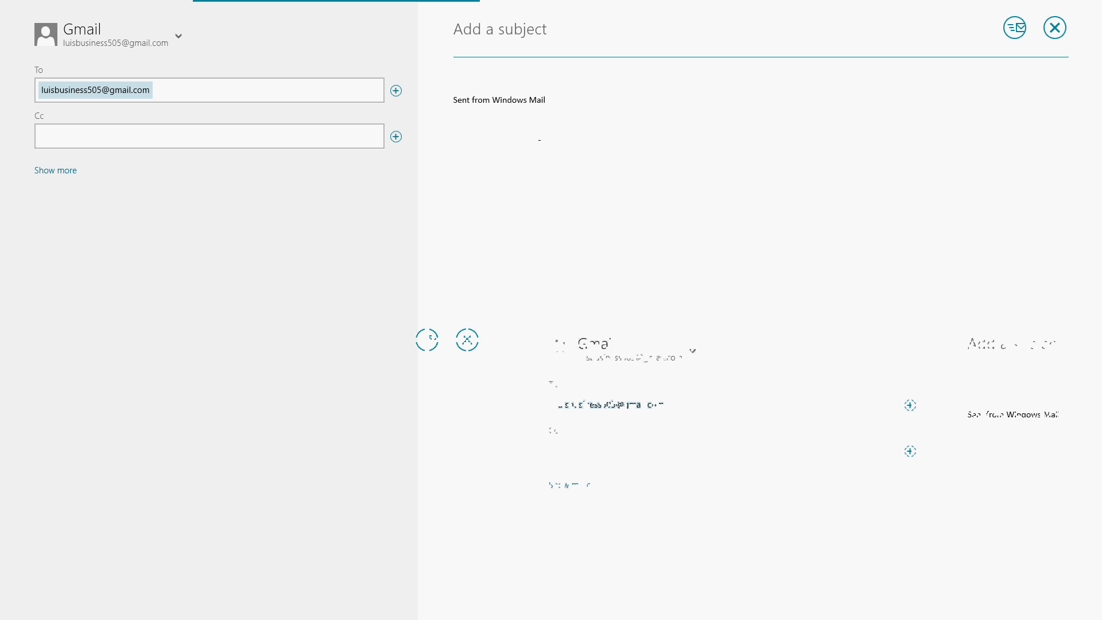
{"action": "type", "text": "testettestte"}
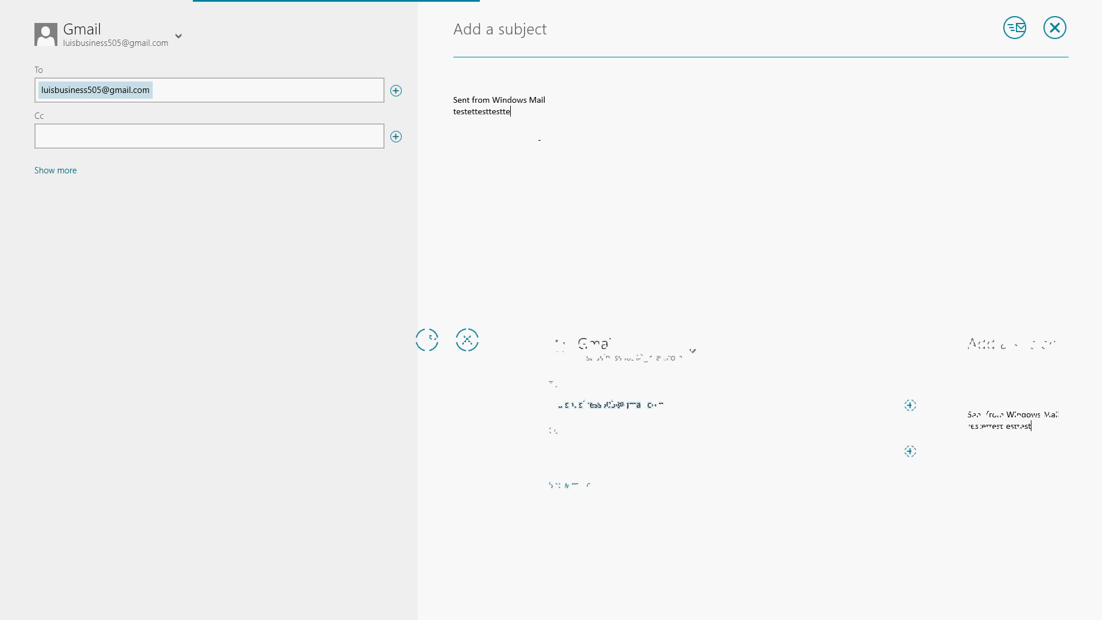
{"action": "type", "text": "st"}
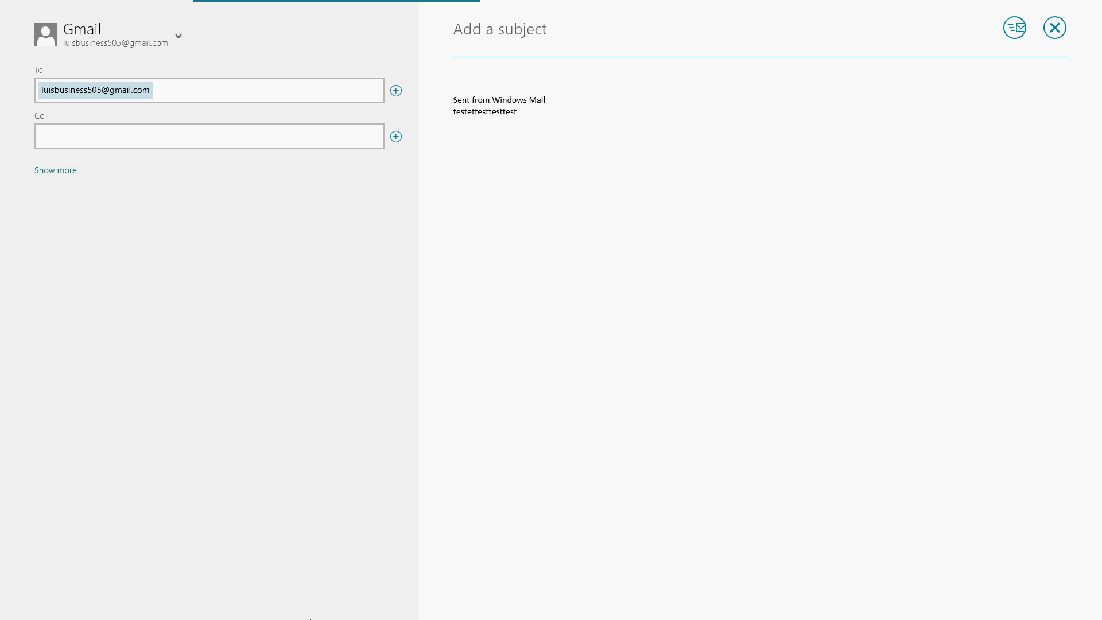
{"action": "mouse_move", "coordinate": [250, 366]}
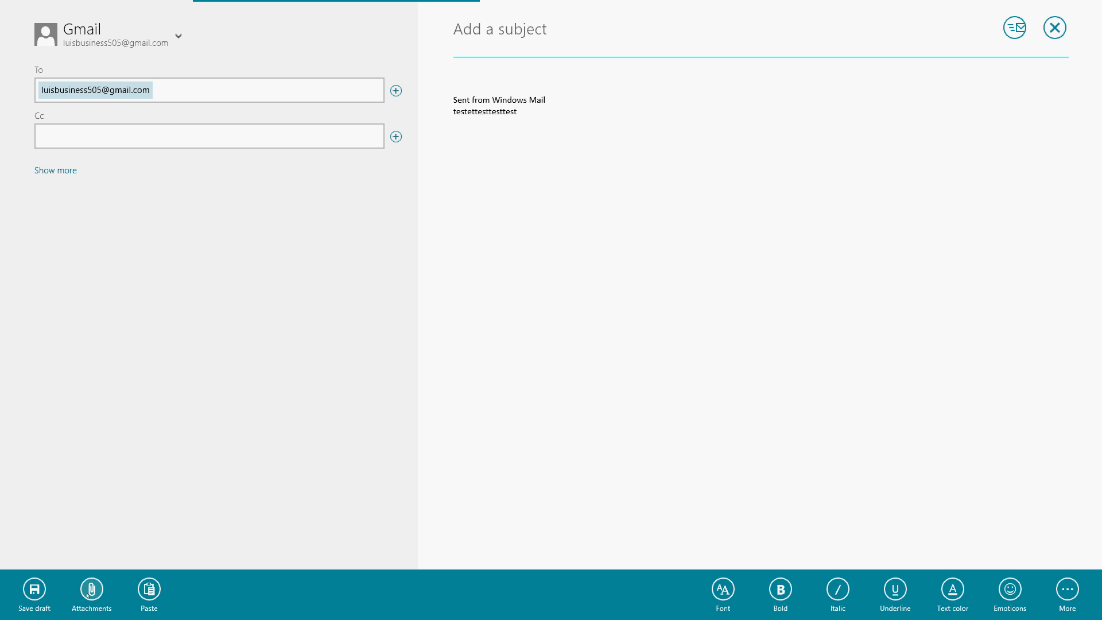
Start adding attachments and keep the Pictures folder as the file location
{"action": "left_click", "coordinate": [91, 593]}
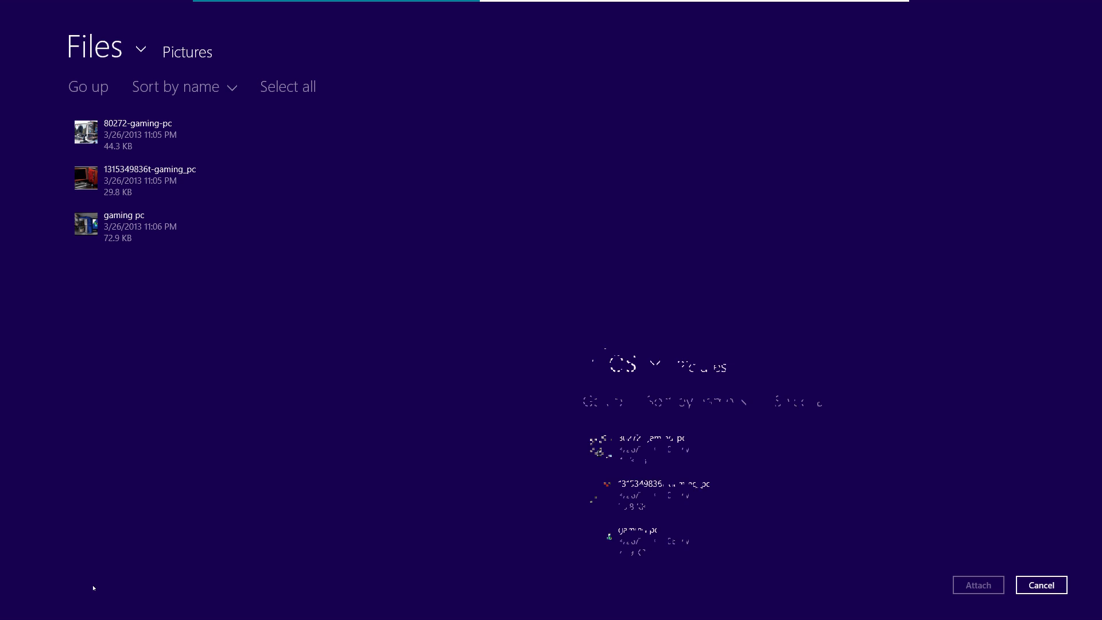
{"action": "left_click", "coordinate": [155, 181]}
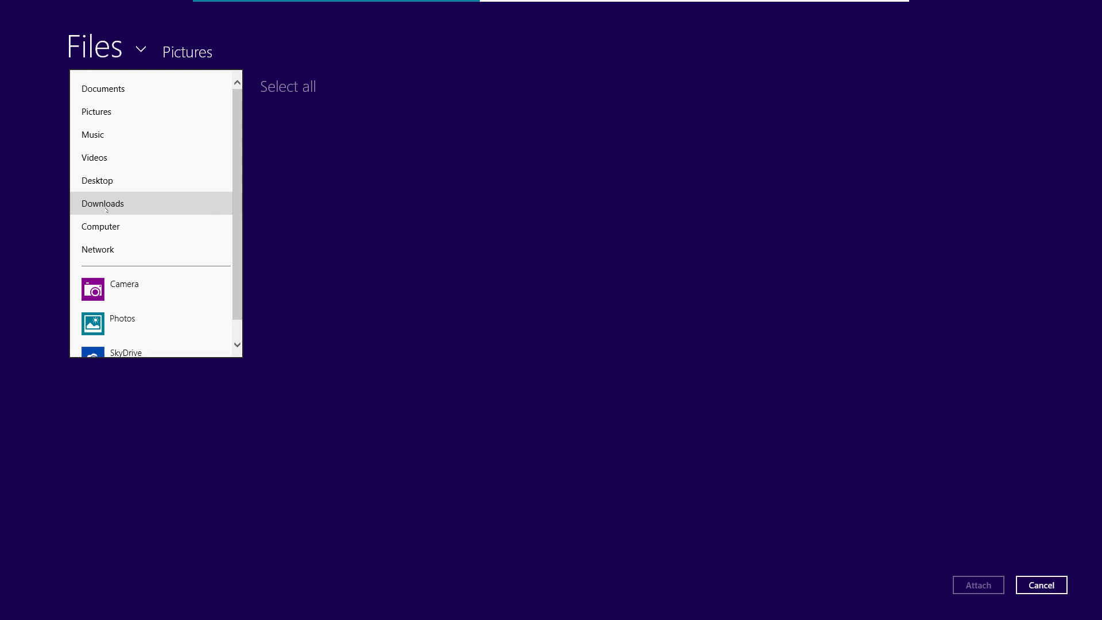
{"action": "mouse_move", "coordinate": [446, 232]}
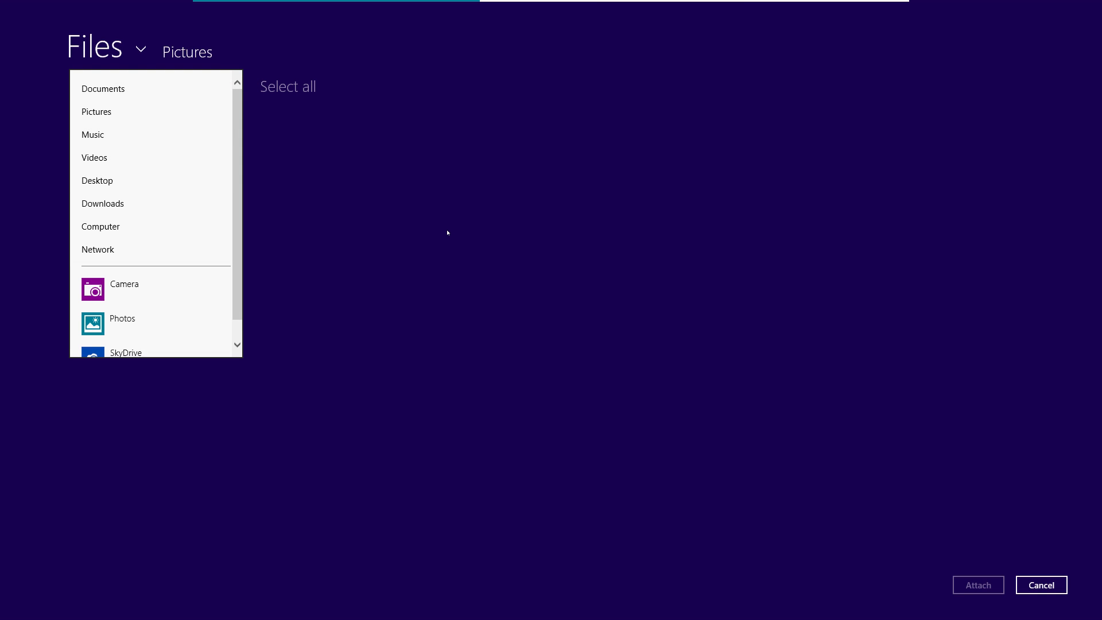
{"action": "left_click", "coordinate": [97, 112]}
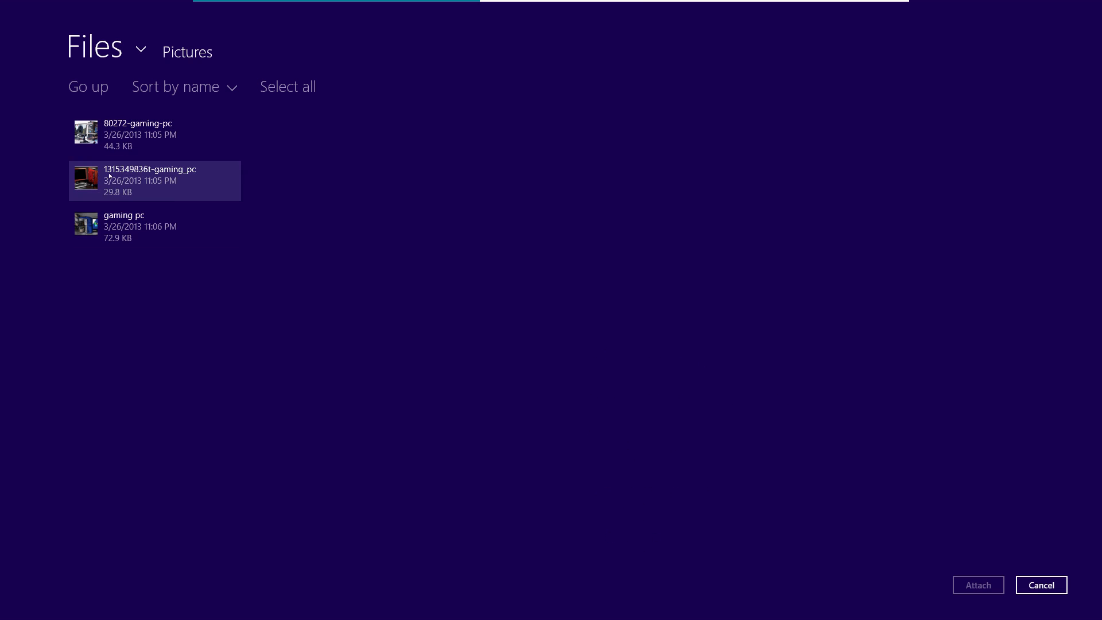
{"action": "left_click", "coordinate": [124, 226]}
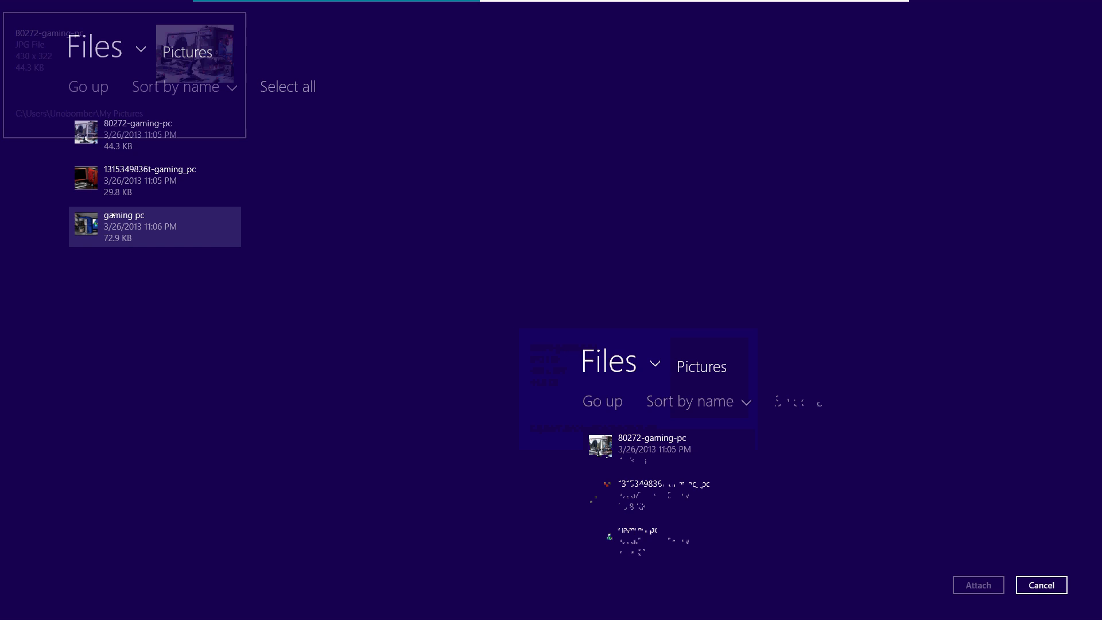
{"action": "left_click", "coordinate": [154, 226]}
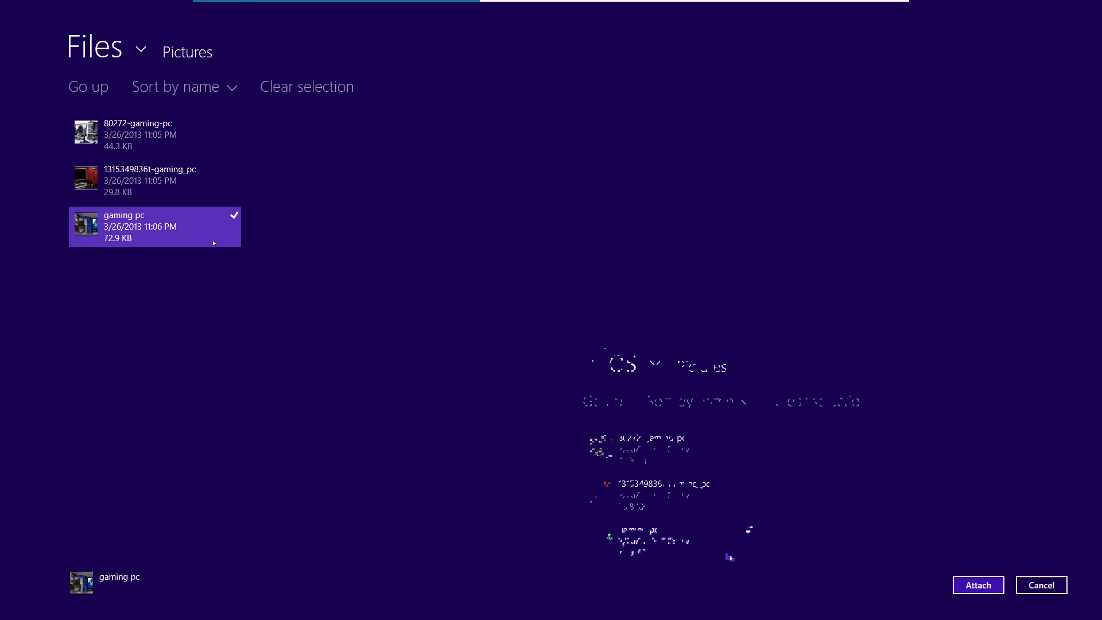
{"action": "left_click", "coordinate": [154, 181]}
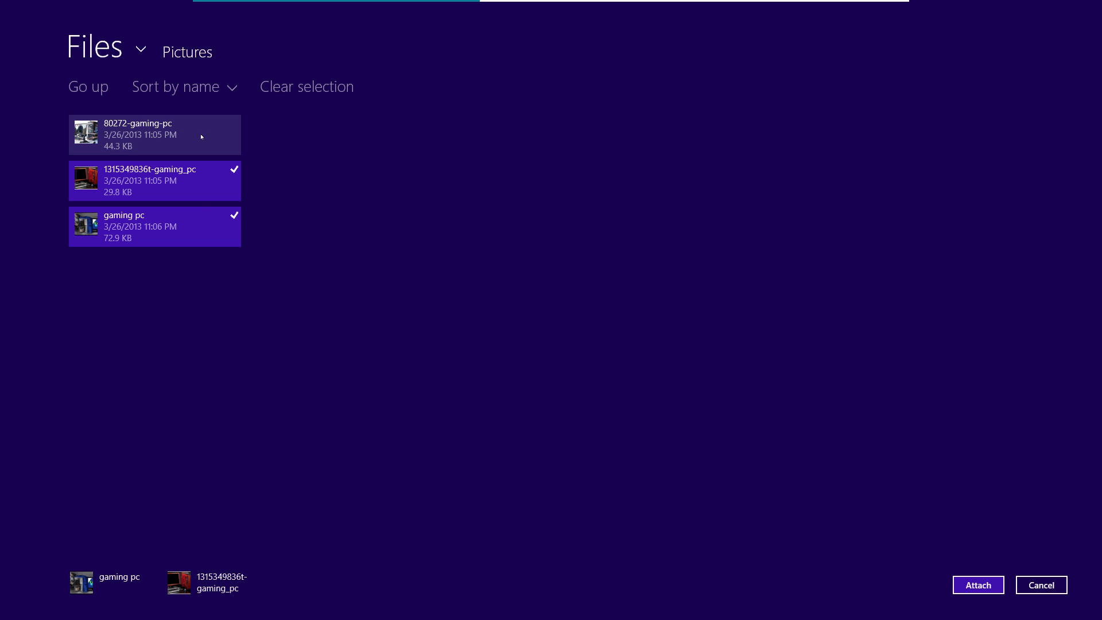
{"action": "left_click", "coordinate": [154, 134]}
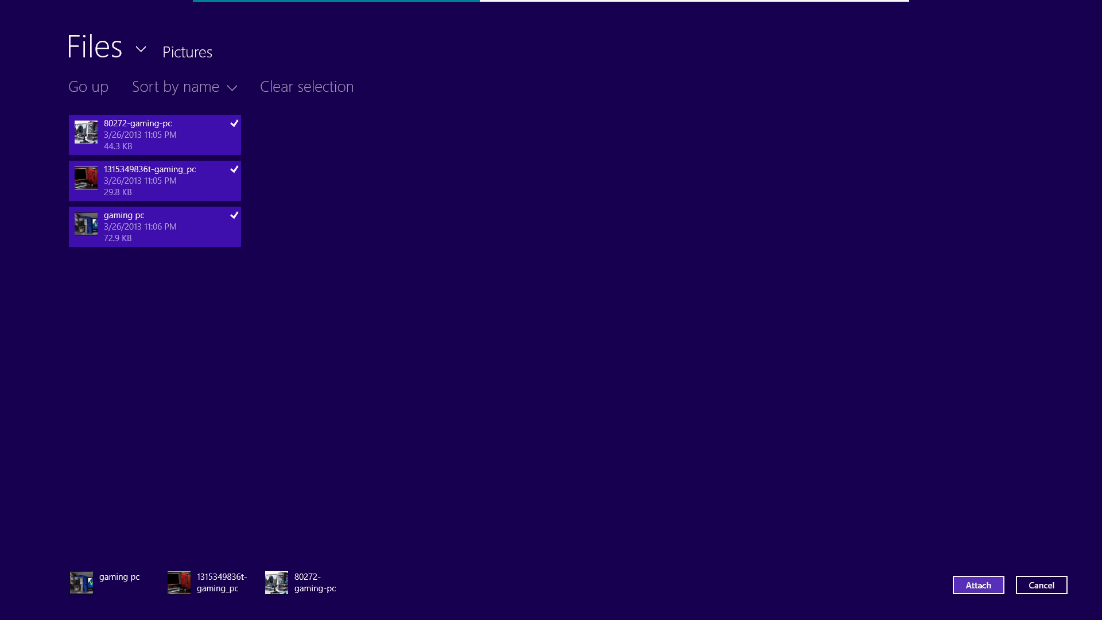
{"action": "left_click", "coordinate": [155, 134]}
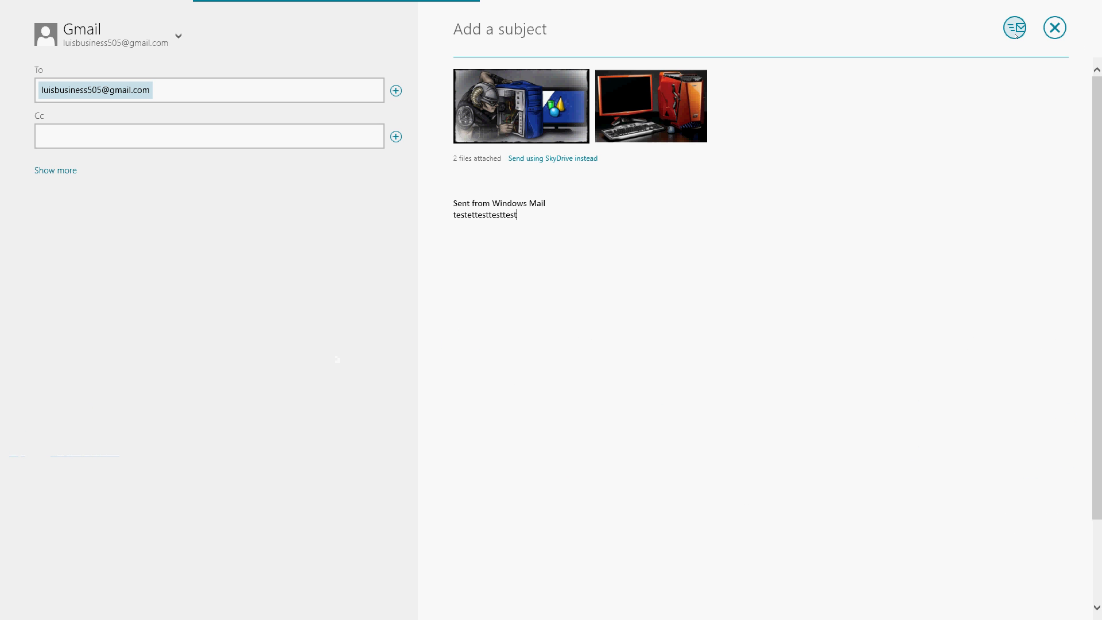
{"action": "mouse_move", "coordinate": [1012, 27]}
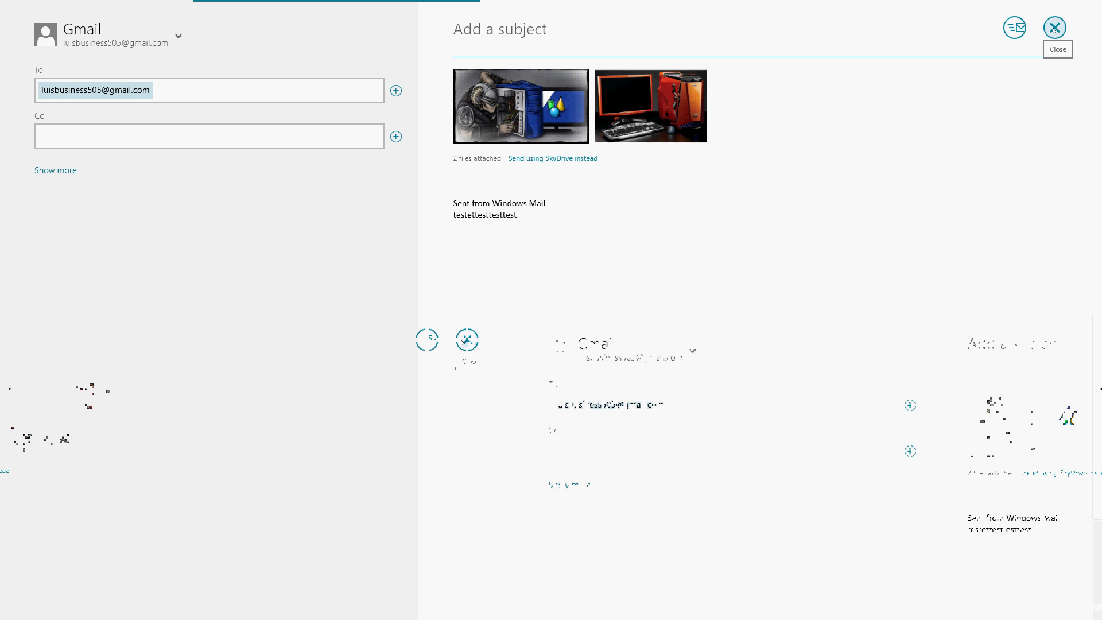
Send the subjectless email with its two picture attachments to the Outbox
{"action": "left_click", "coordinate": [1055, 28]}
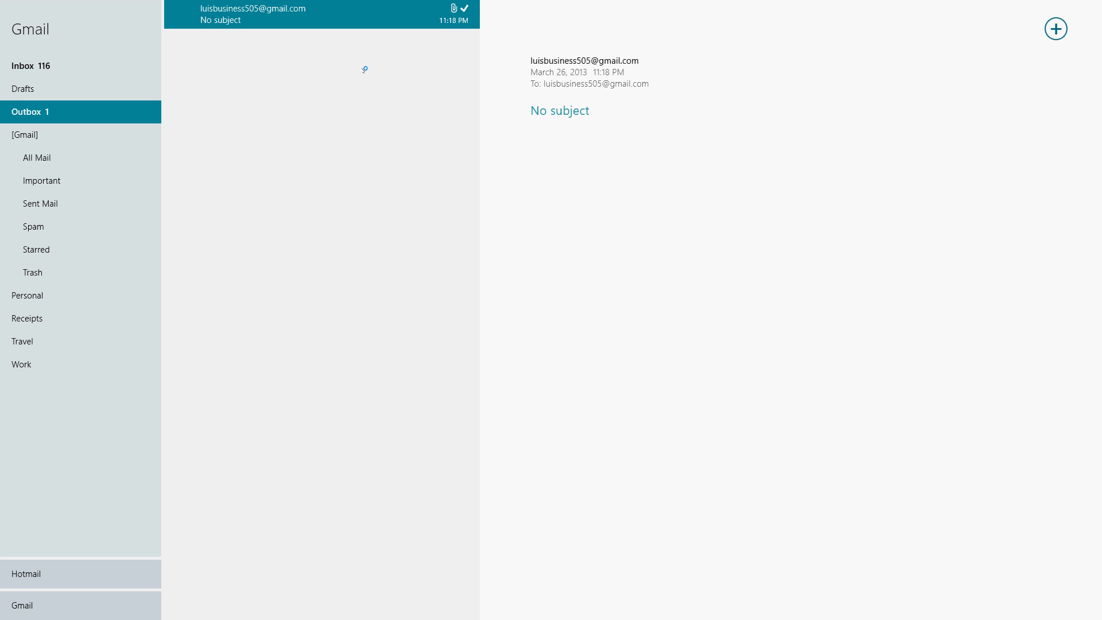
{"action": "mouse_move", "coordinate": [371, 76]}
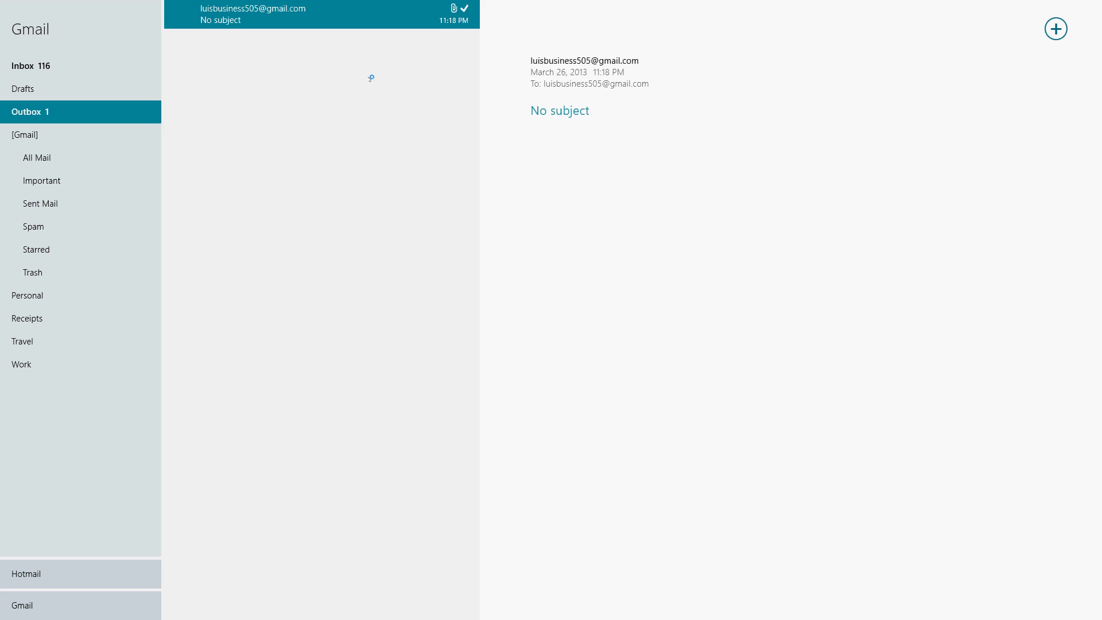
{"action": "mouse_move", "coordinate": [370, 80]}
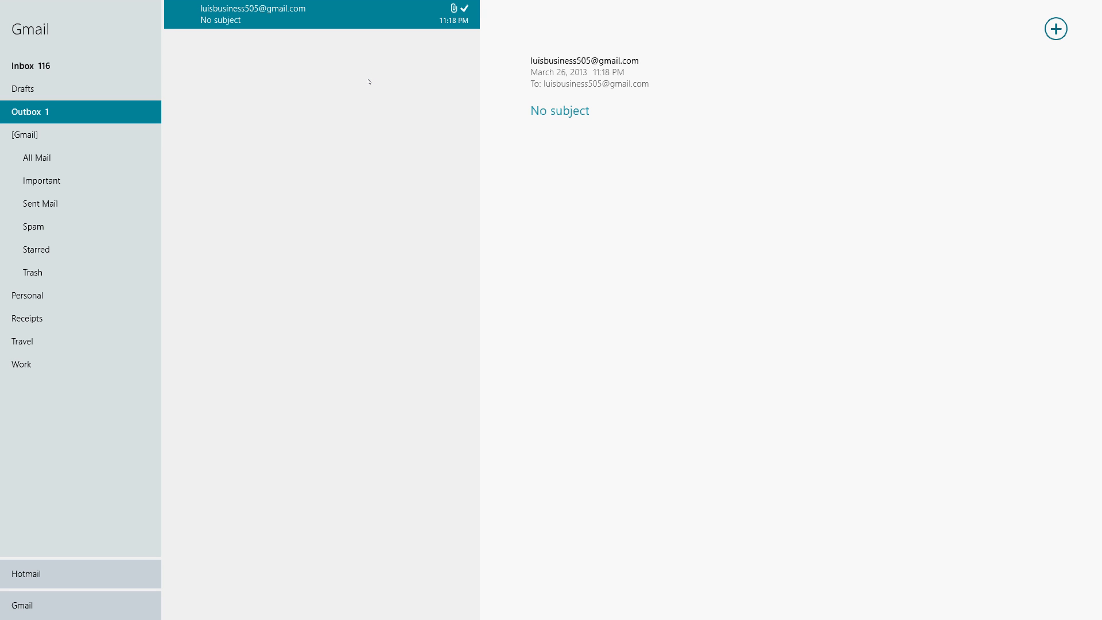